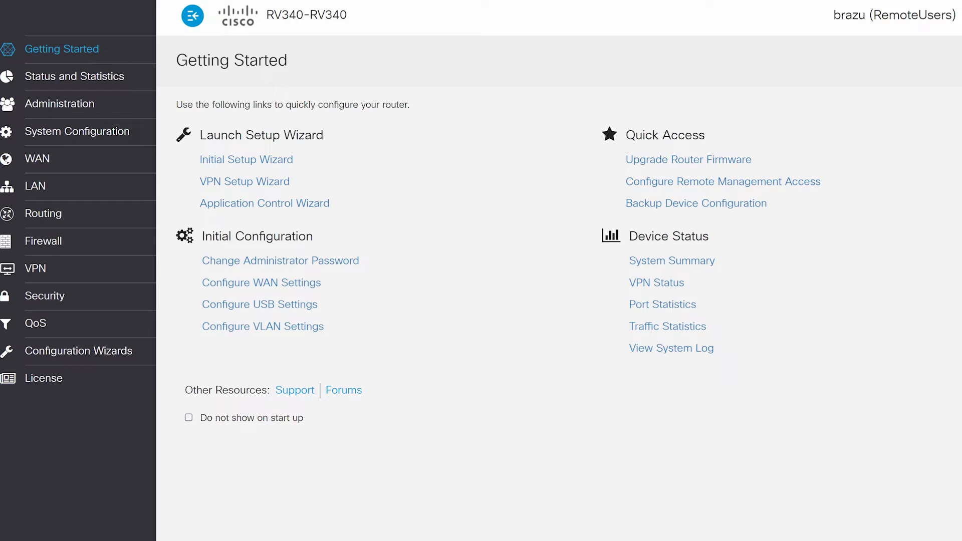
Show the IPSec Profiles list with Default, Amazon_Web_Services, Microsoft_Azure and Greenbow
click(35, 269)
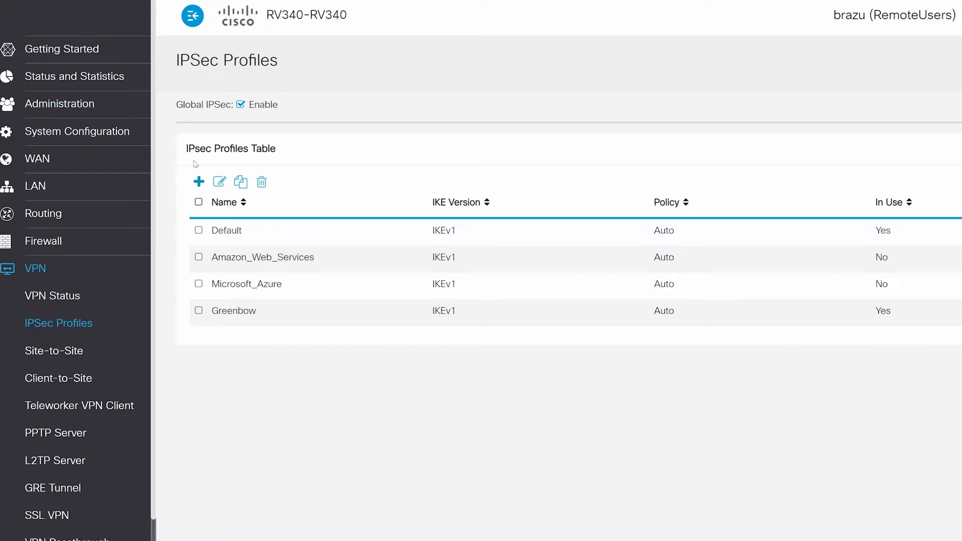
mouse_move(198, 181)
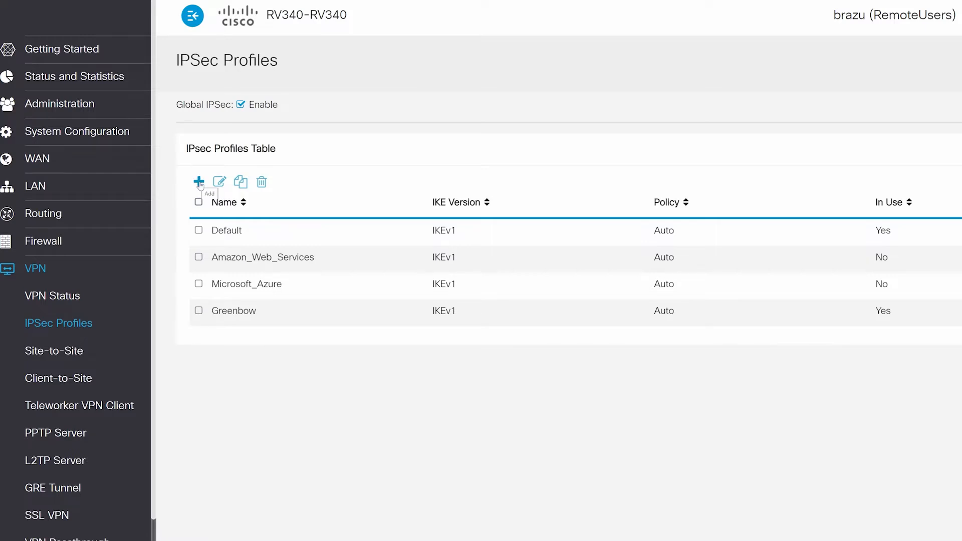
Create IPSec profile L2TP with Phase I SHA1 authentication and 86400 s SA lifetime
click(198, 183)
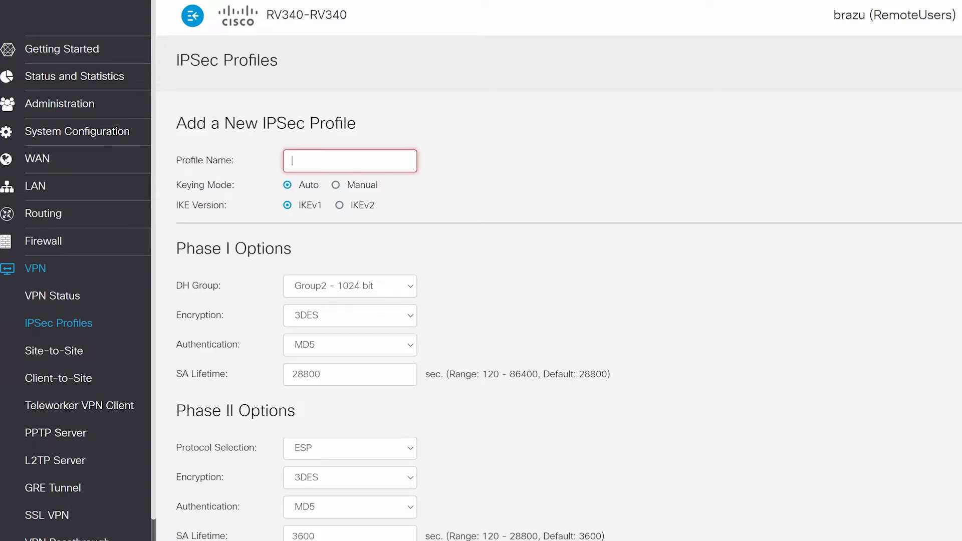
text(L)
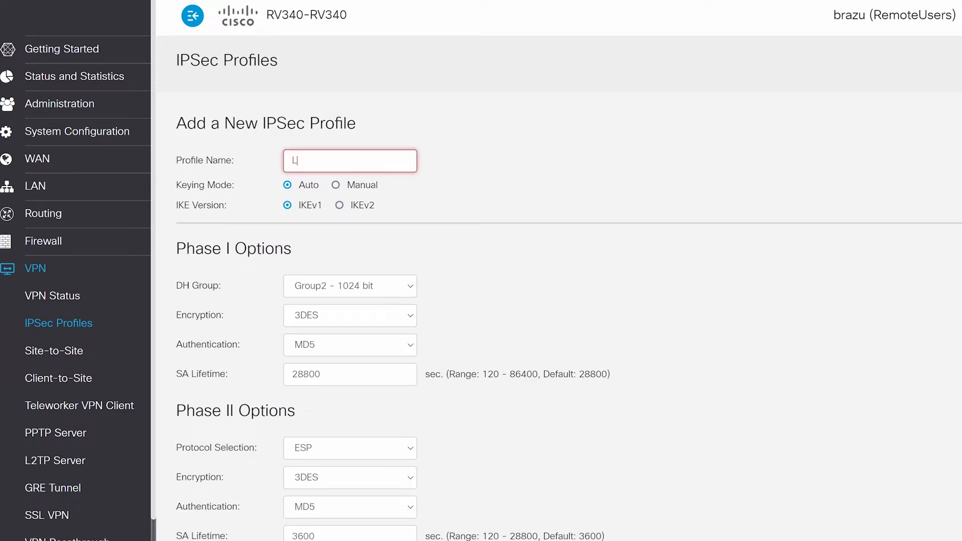
text(2TP)
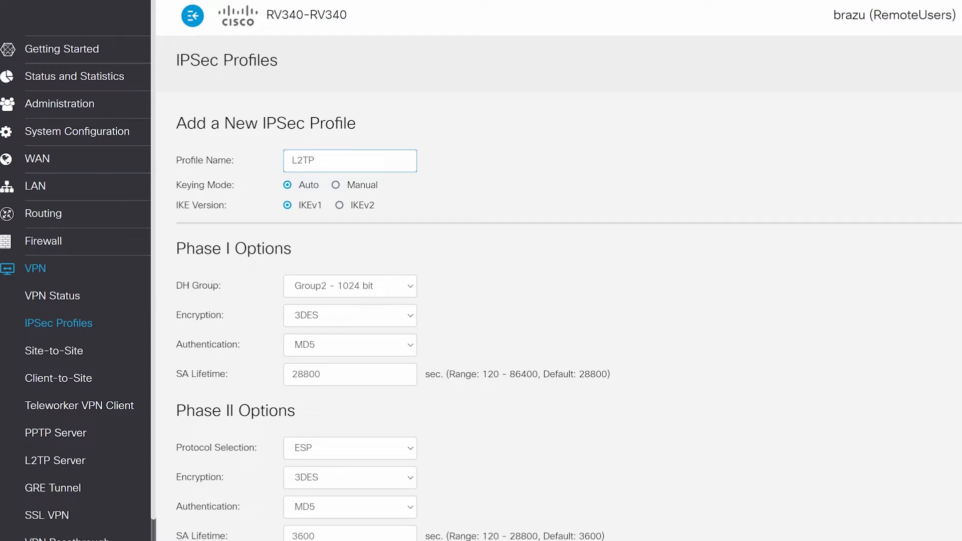
click(349, 160)
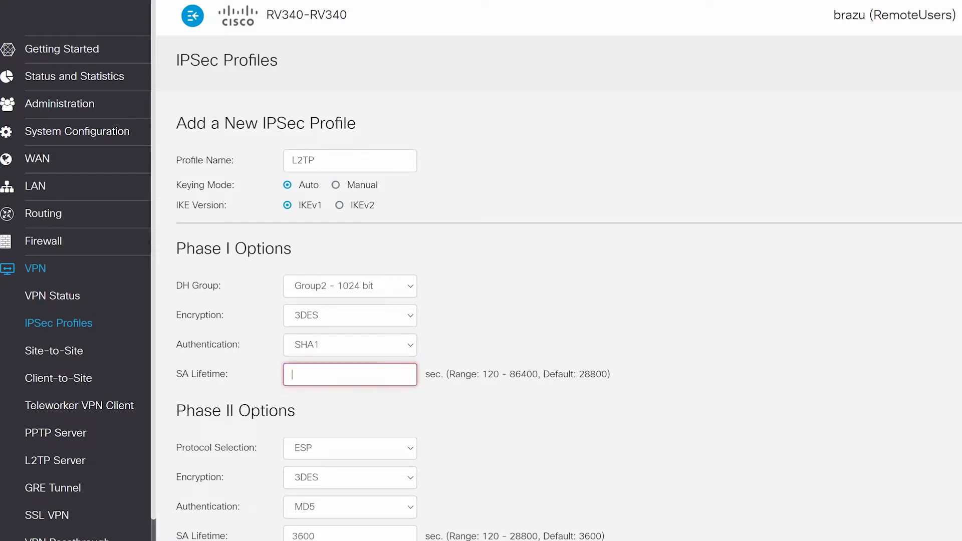
text(86400)
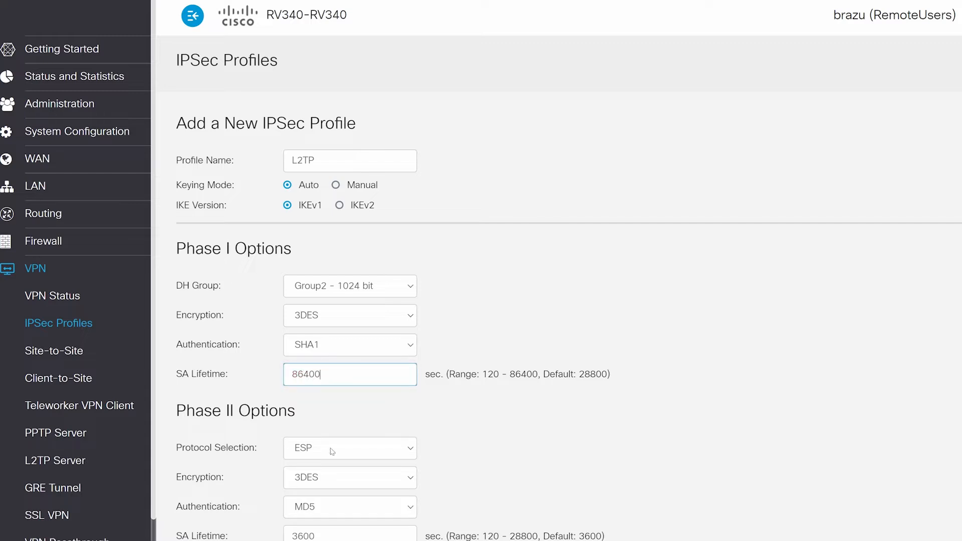
mouse_move(336, 471)
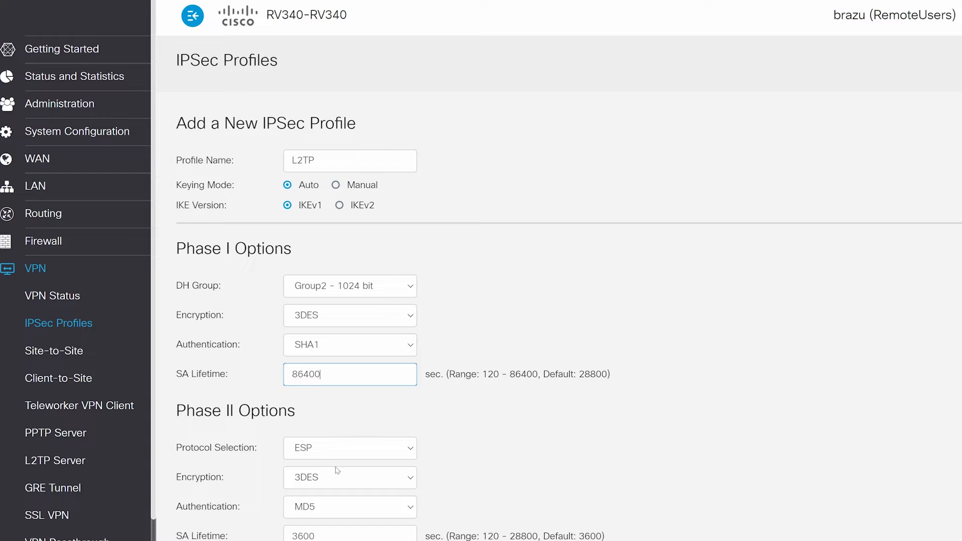
mouse_move(343, 510)
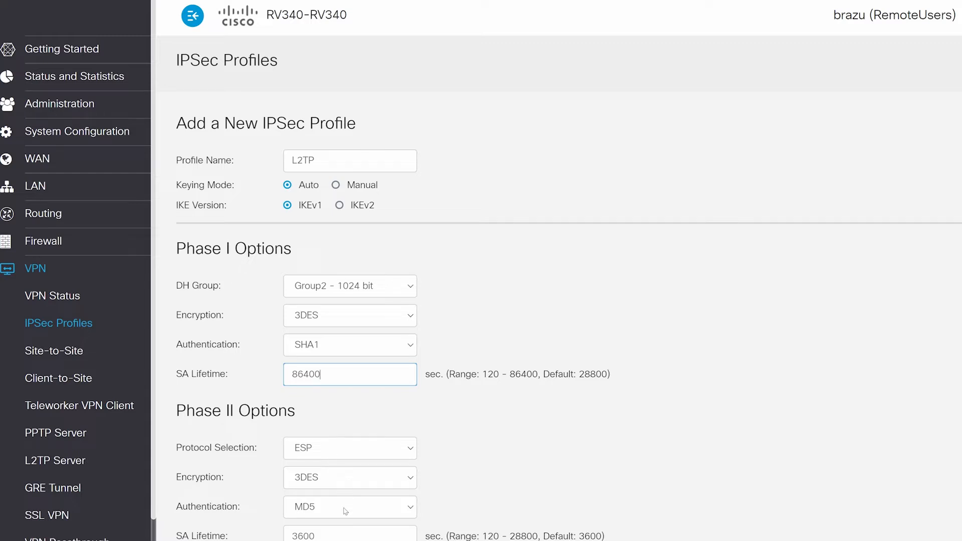
Set Phase II authentication to SHA1 with a 28800 s SA lifetime
click(349, 506)
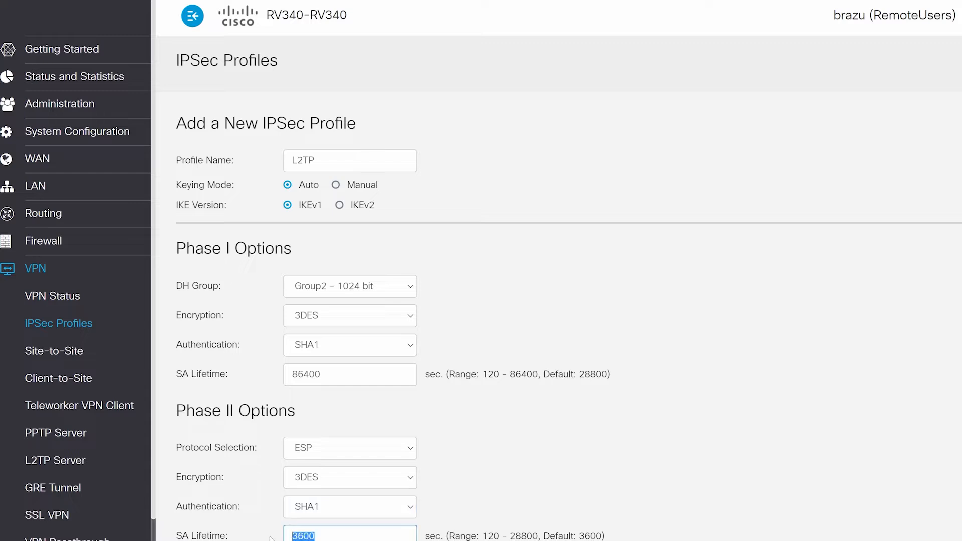
text(28)
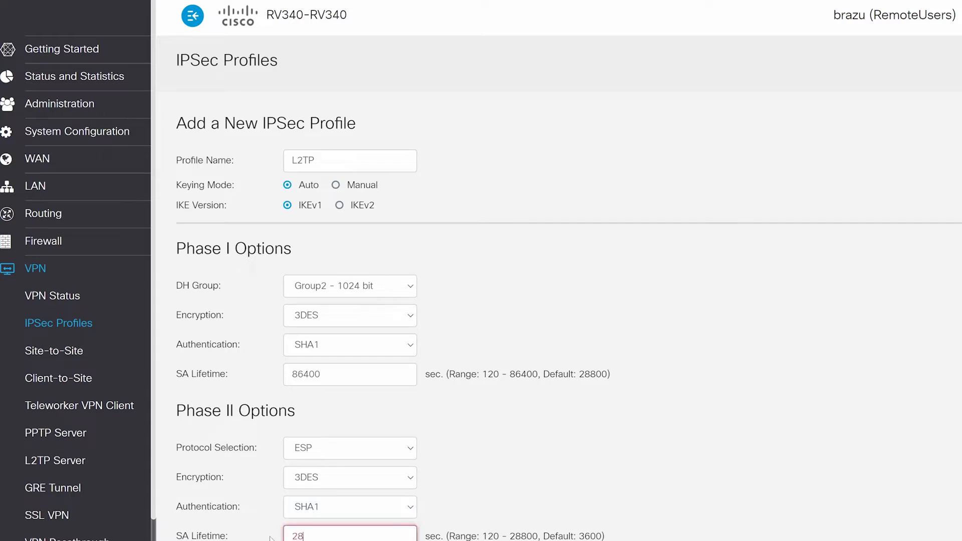
scroll(down, 3)
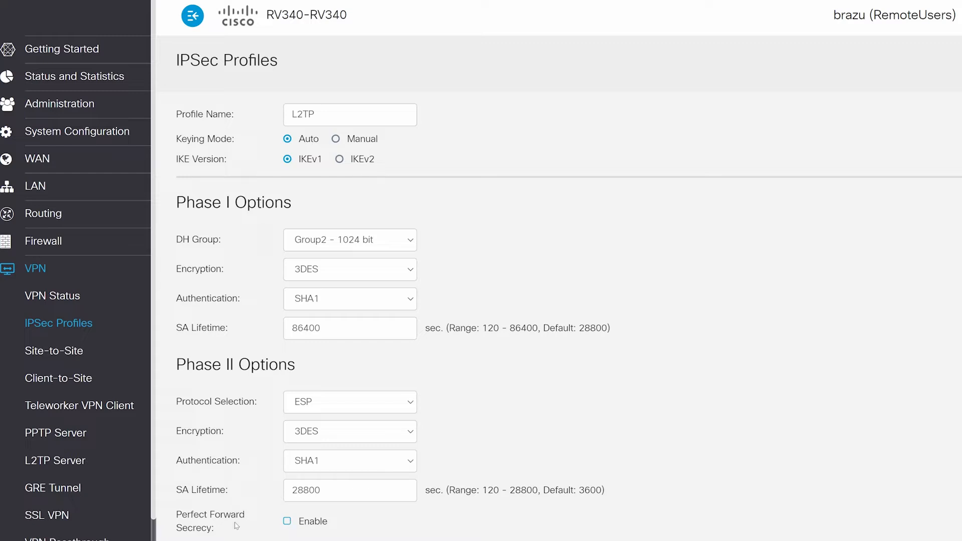
mouse_move(619, 400)
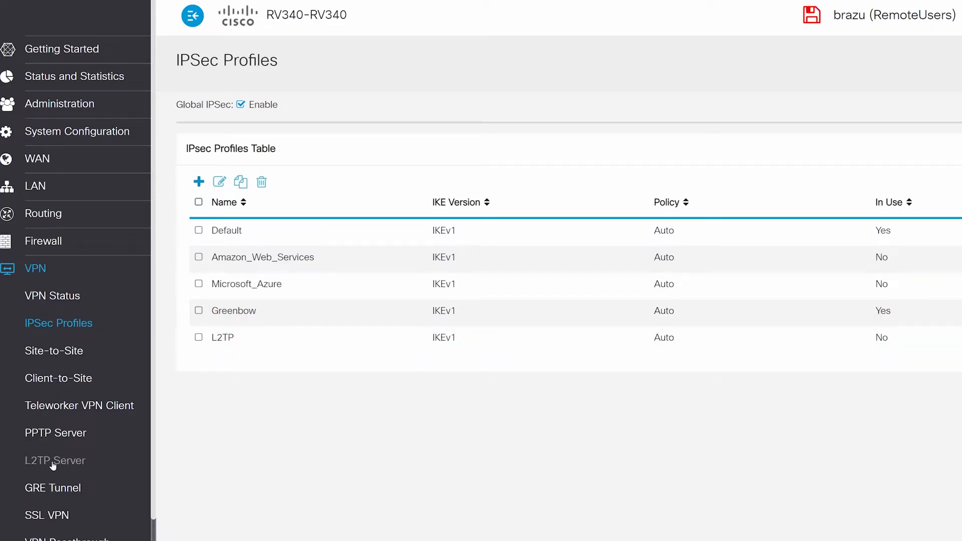
Enable the L2TP server with pool 10.0.0.1–10.0.0.10 and DNS 172.19.76.2, 8.8.8.8
click(54, 461)
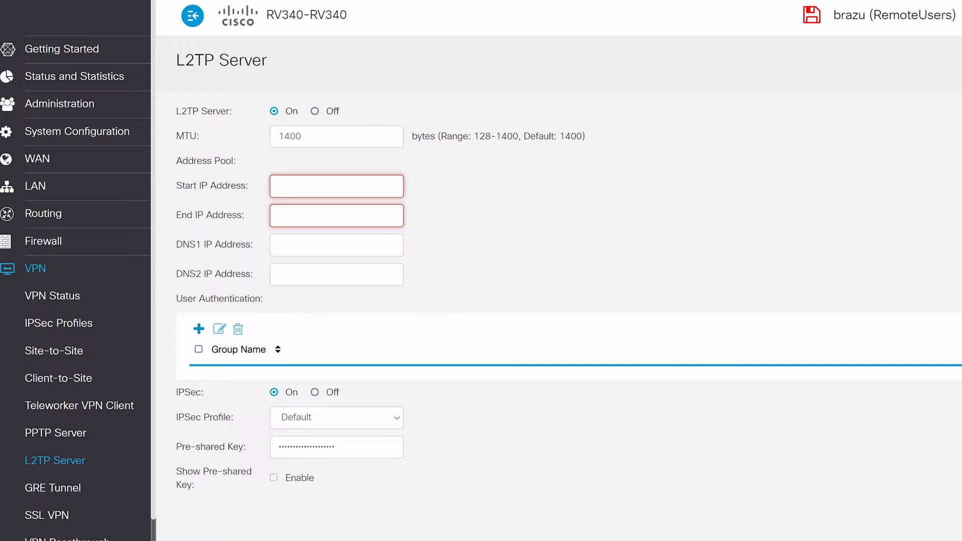
text(10.0.0.)
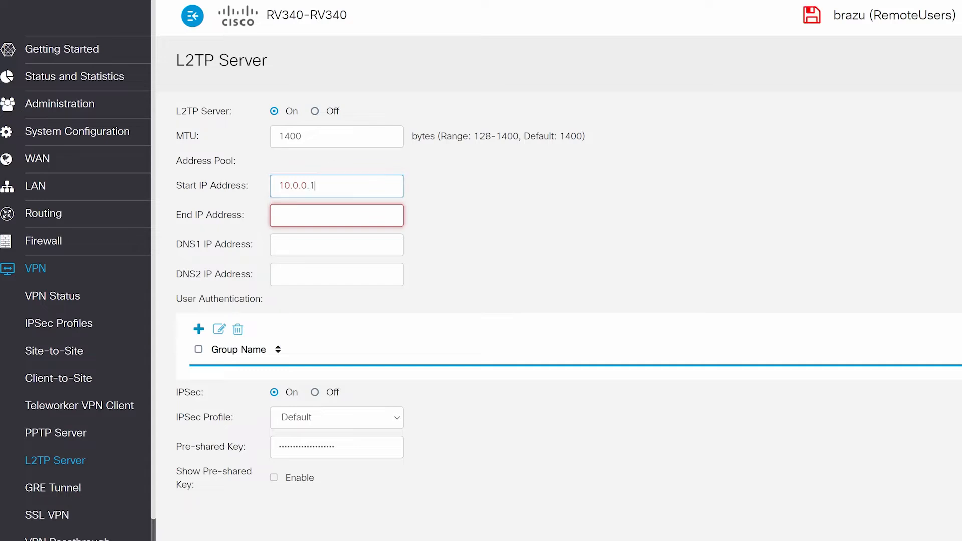
text(10.0.0.10)
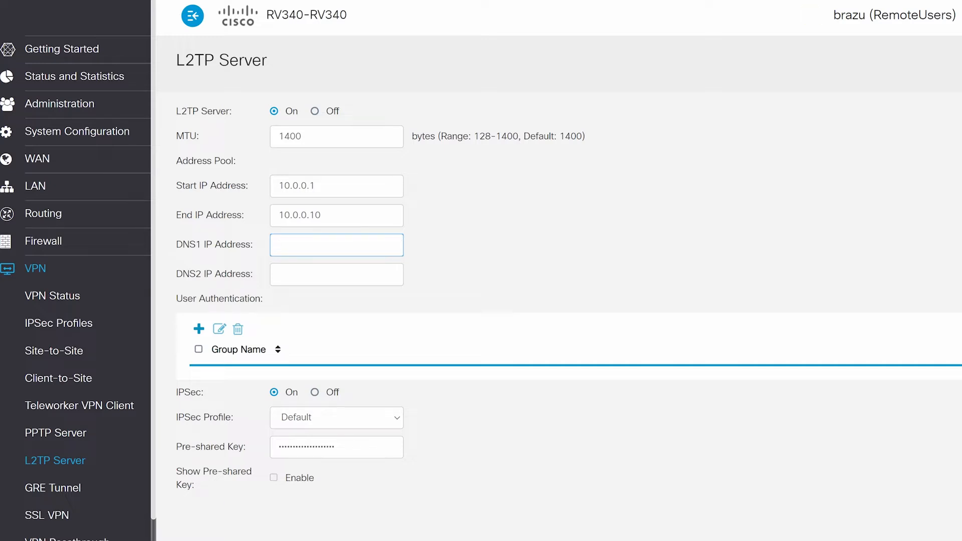
text(172.19.7)
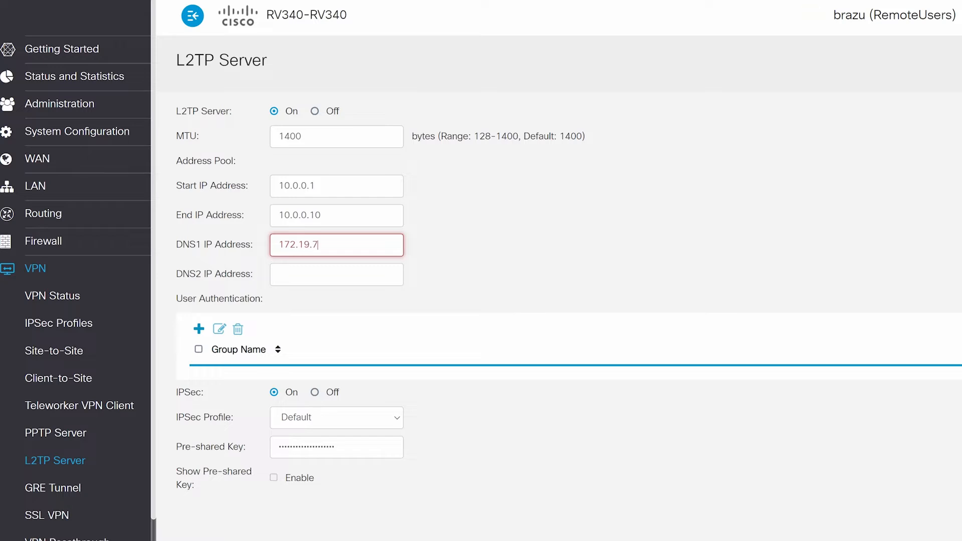
text(8.8.8.8)
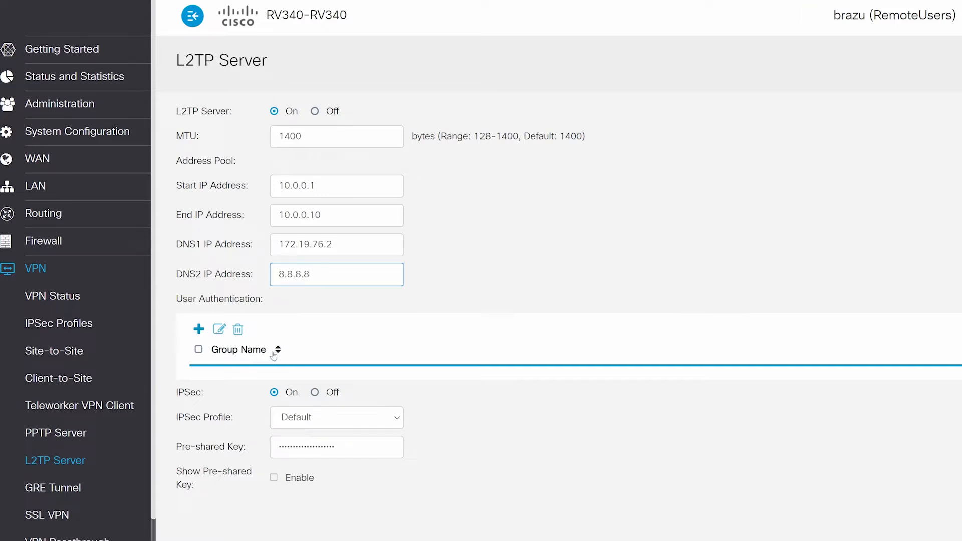
click(336, 274)
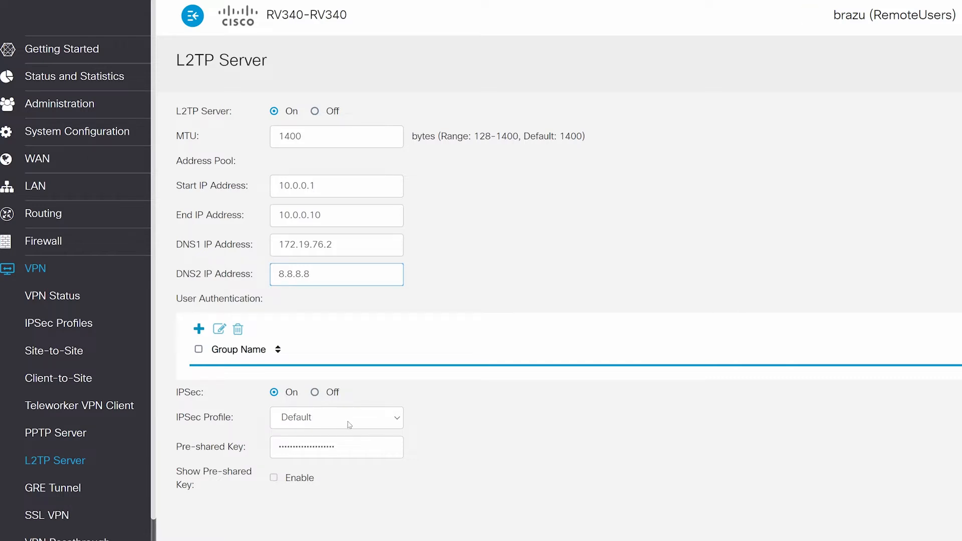
Assign the L2TP IPSec profile and enter a new pre-shared key, briefly revealing it
click(336, 417)
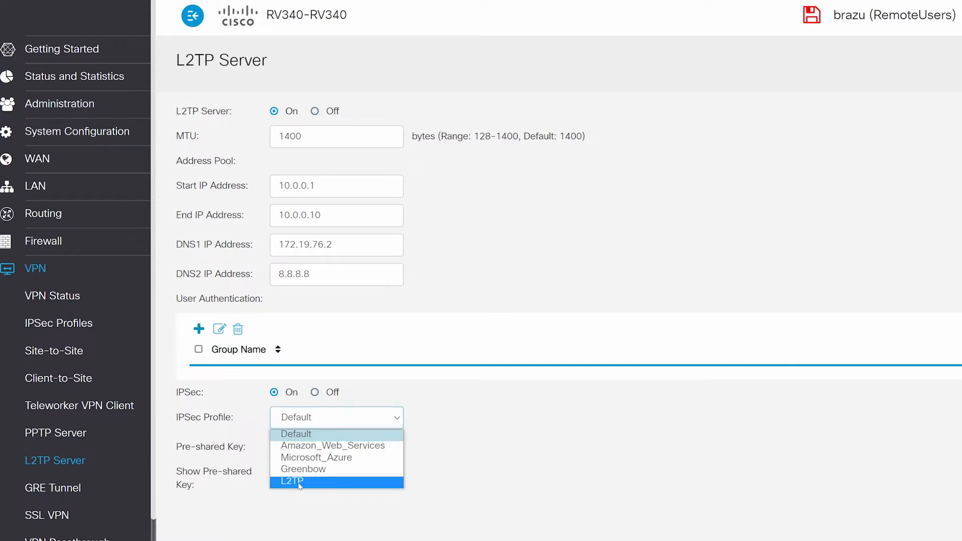
click(292, 481)
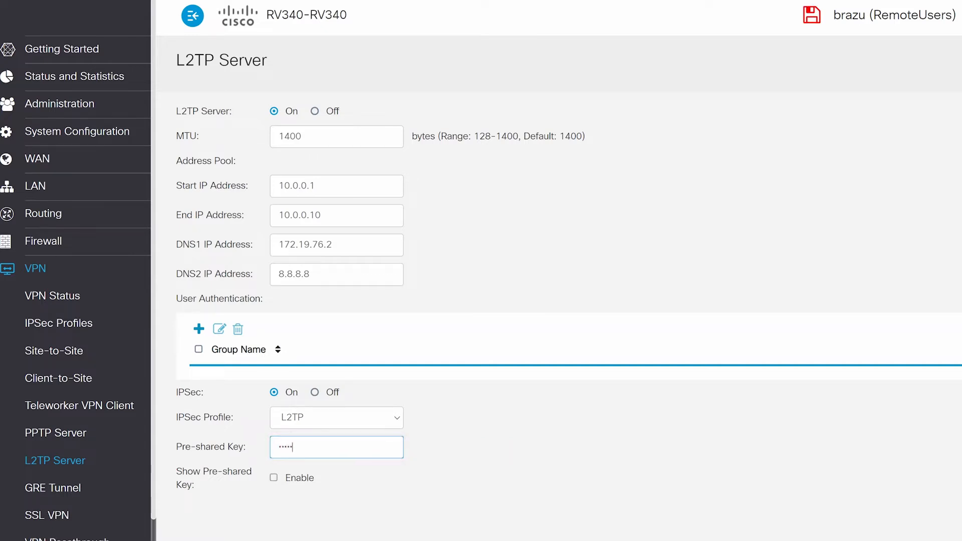
text(••••)
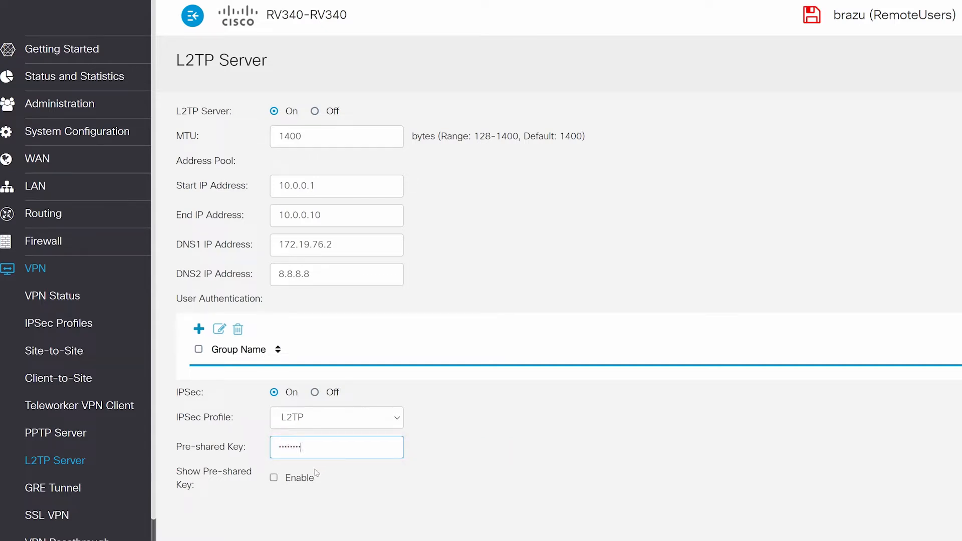
click(273, 478)
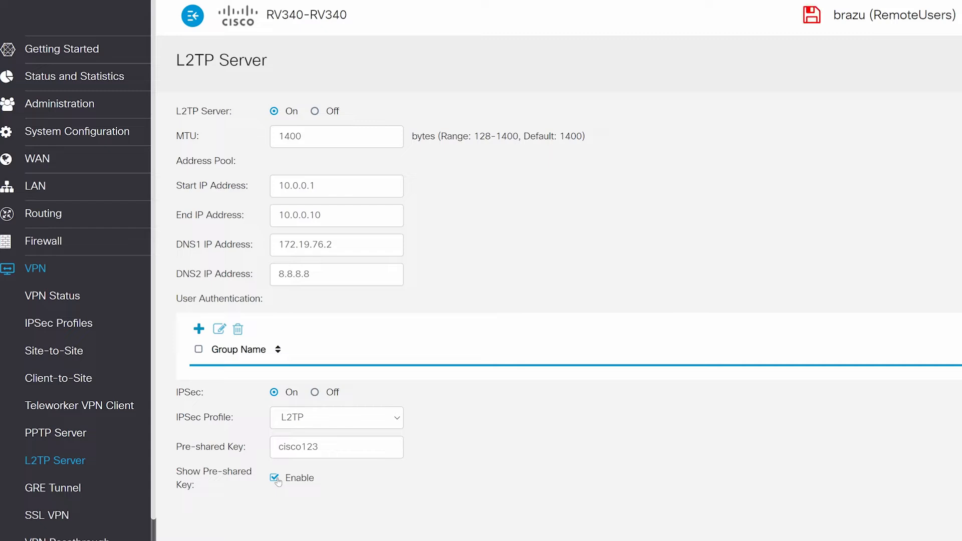
click(273, 478)
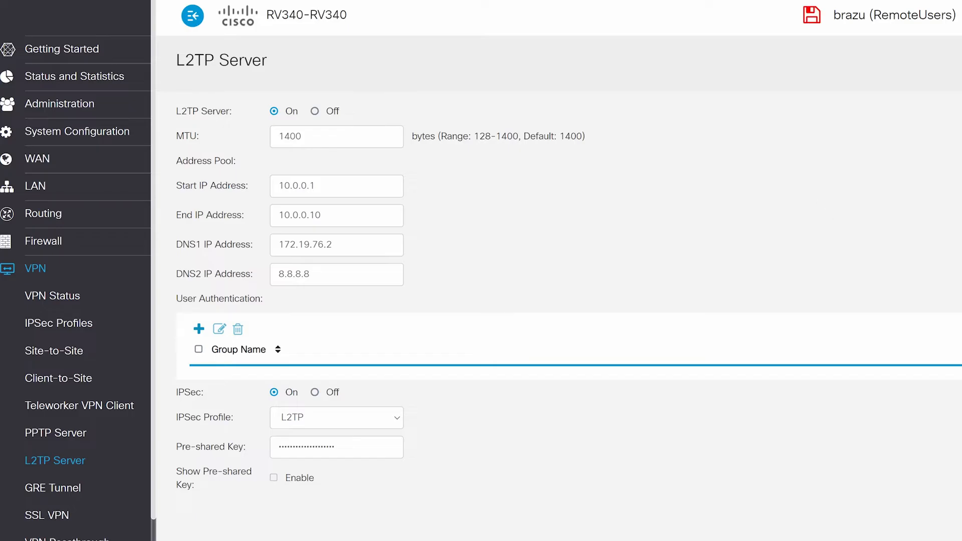
Add a new user group named VPNUsers under System Configuration > User Groups
click(55, 295)
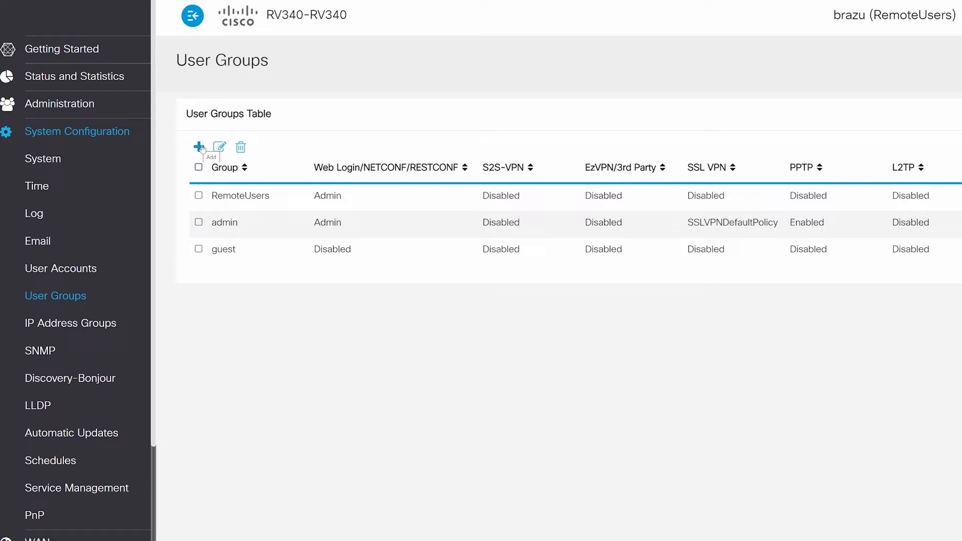
click(198, 146)
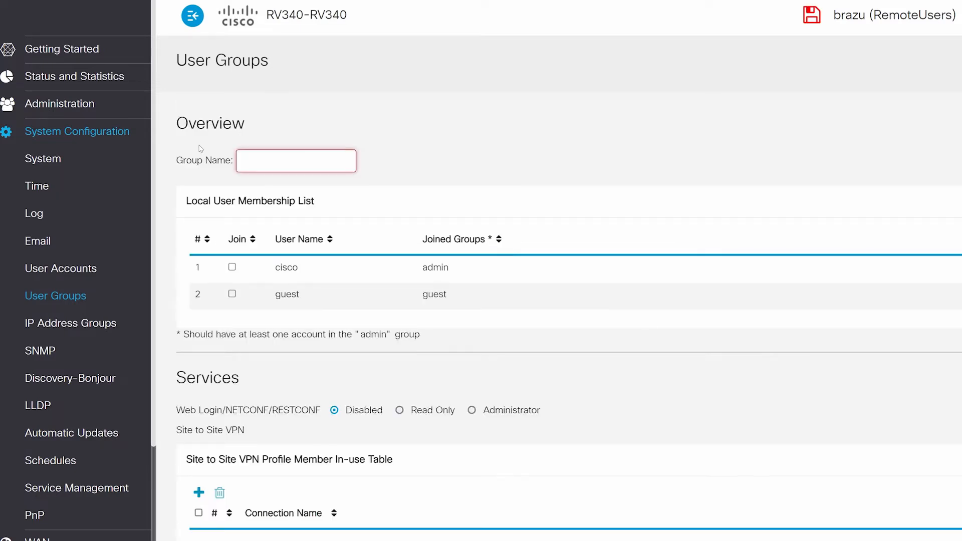
text(VPNUsers)
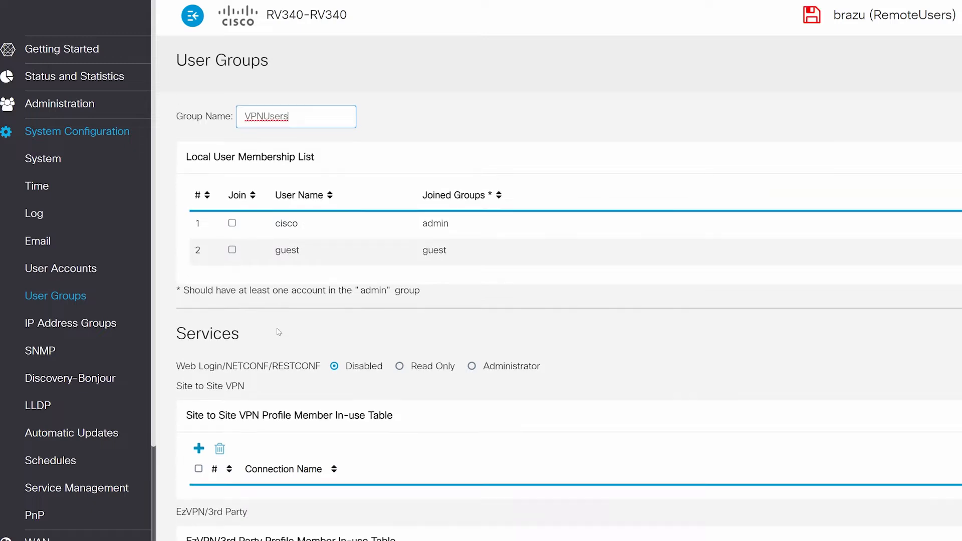
scroll(down, 3)
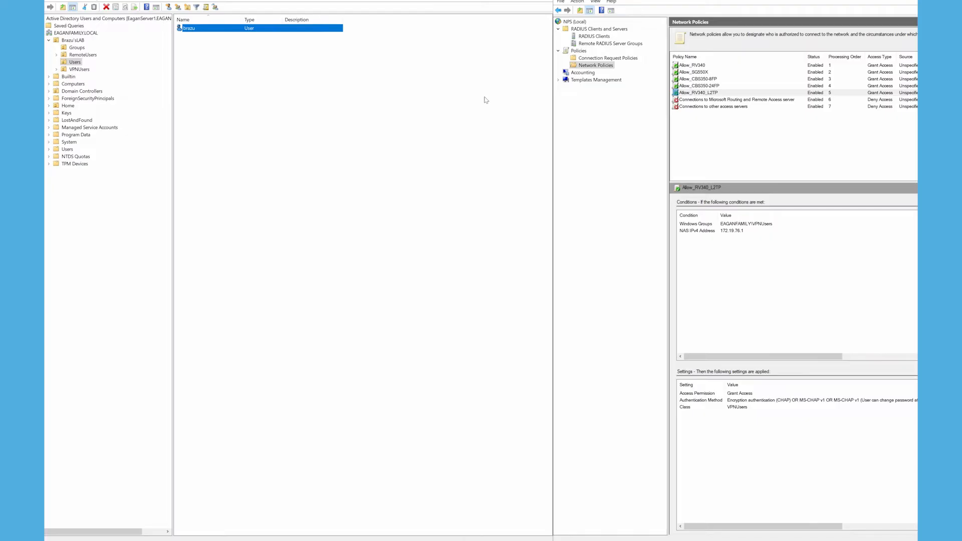
mouse_move(72, 52)
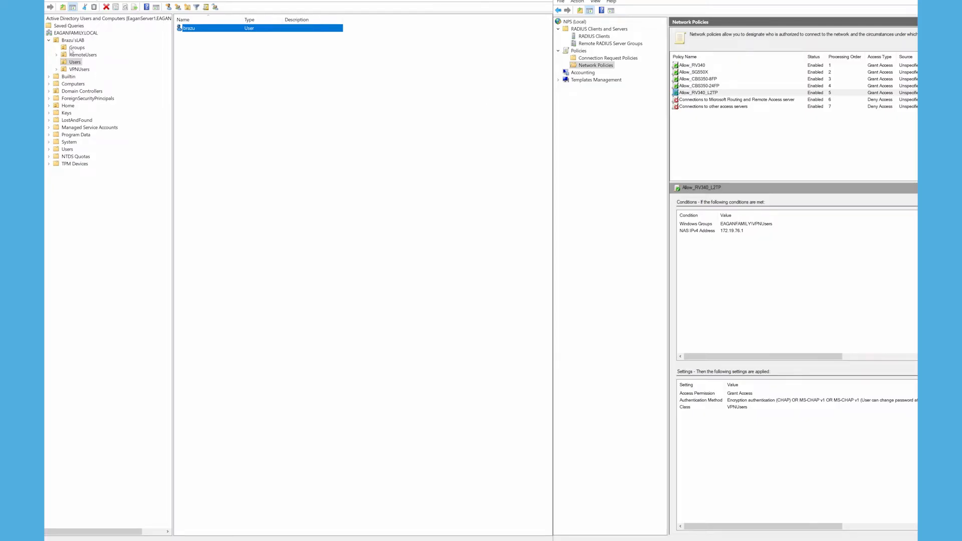
click(77, 47)
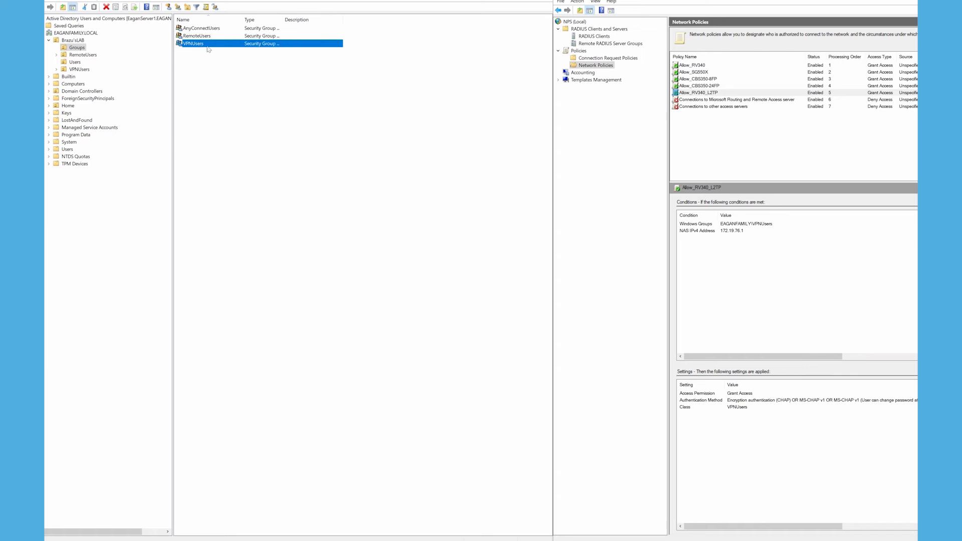
double_click(194, 43)
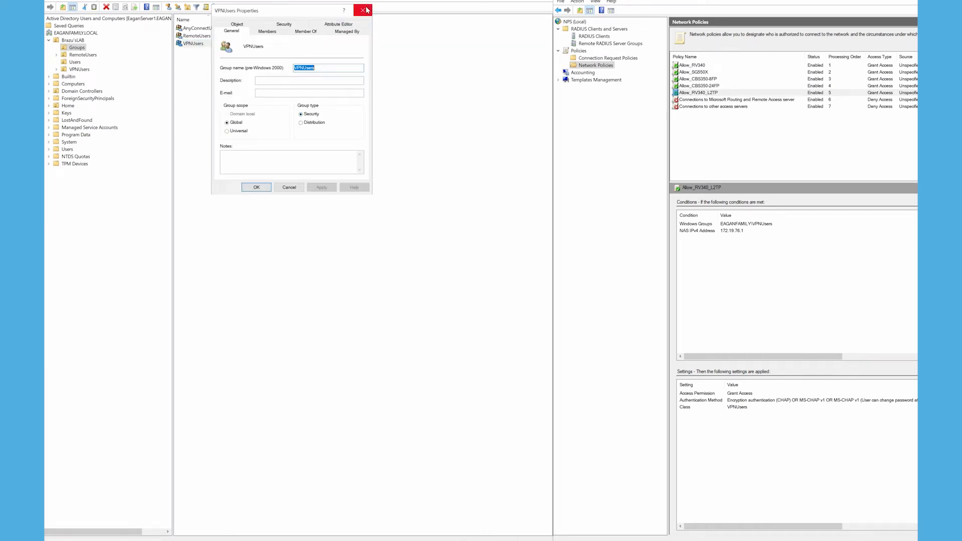
click(364, 10)
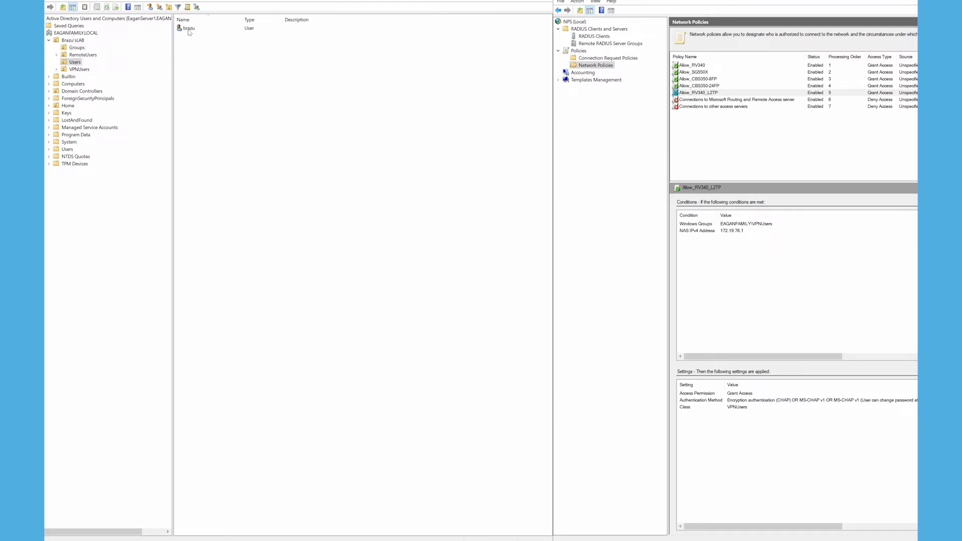
double_click(190, 28)
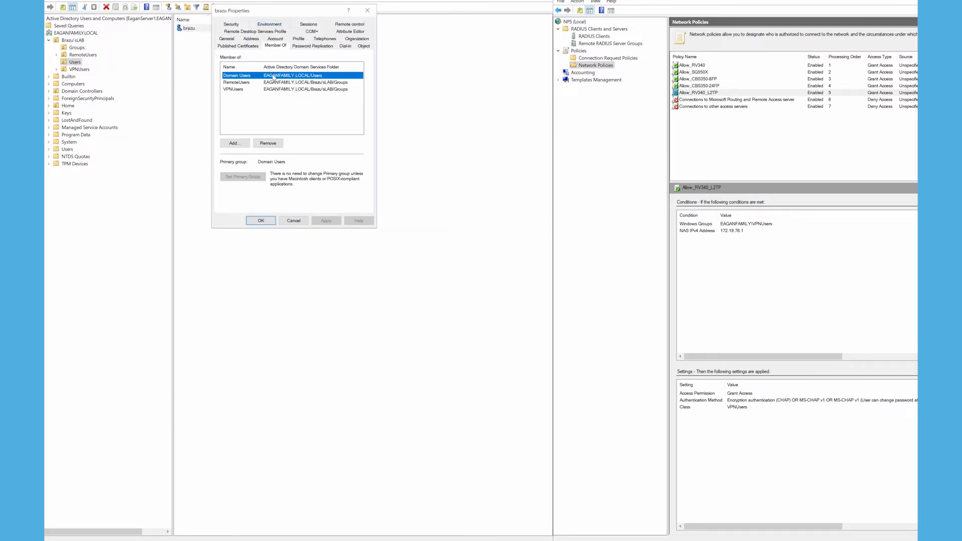
click(234, 89)
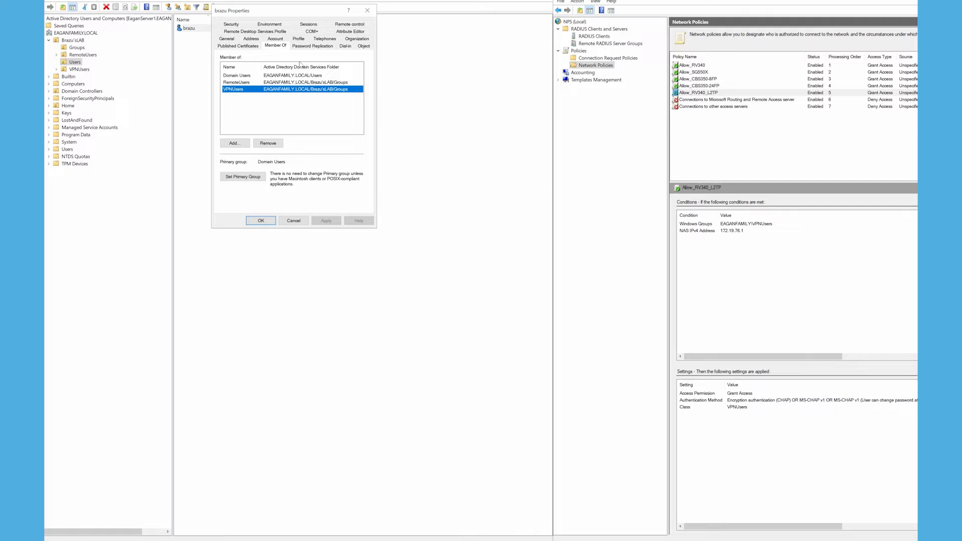
click(345, 45)
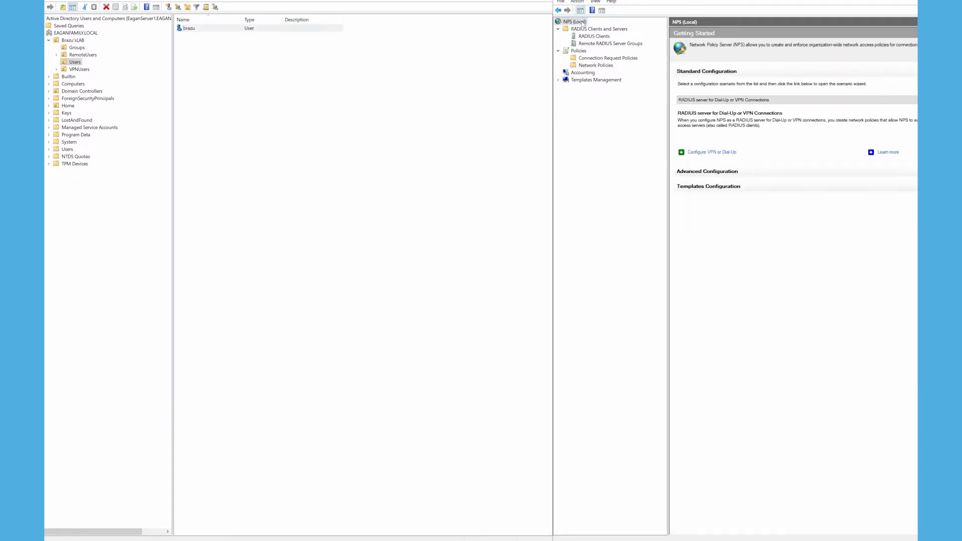
Review the RV340 RADIUS client at 172.19.76.1 and its shared secret, closing without changes
click(577, 2)
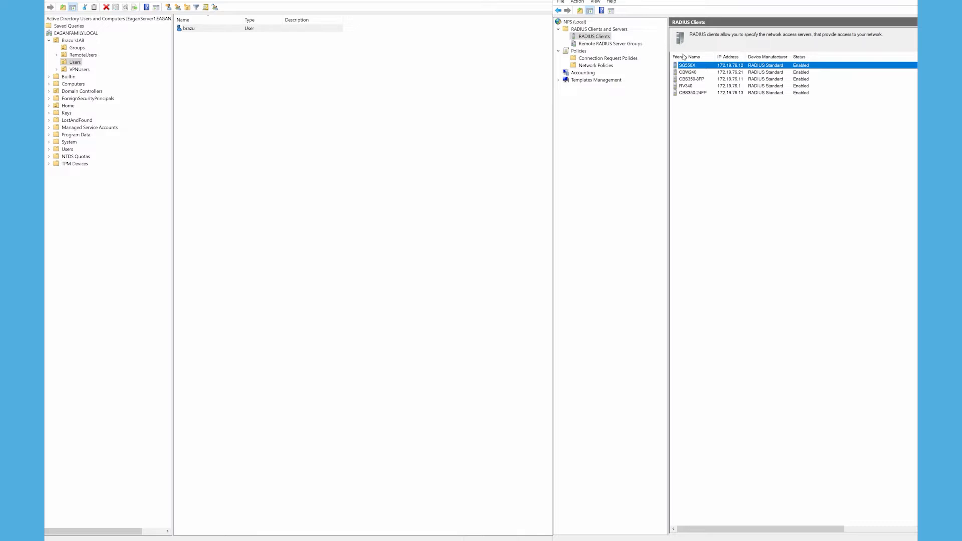
click(685, 86)
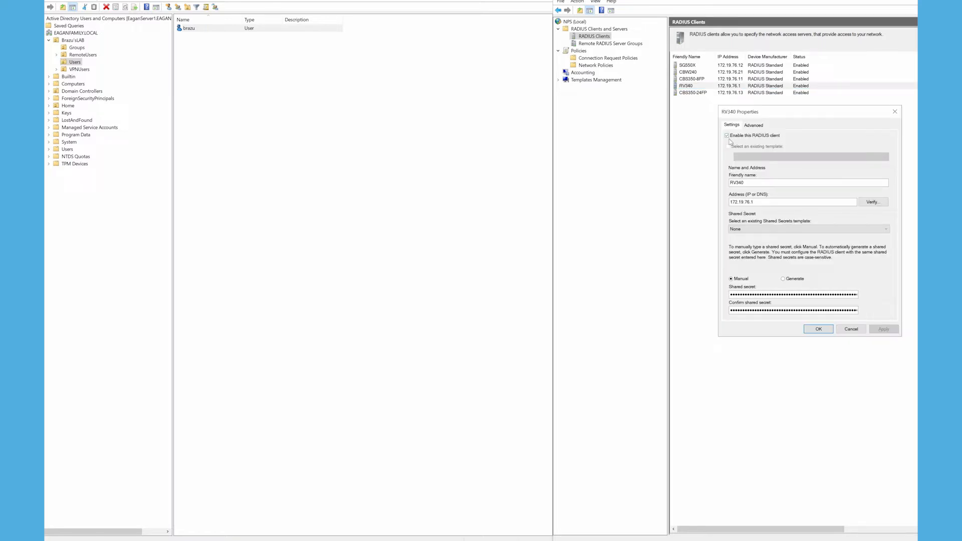
triple_click(792, 202)
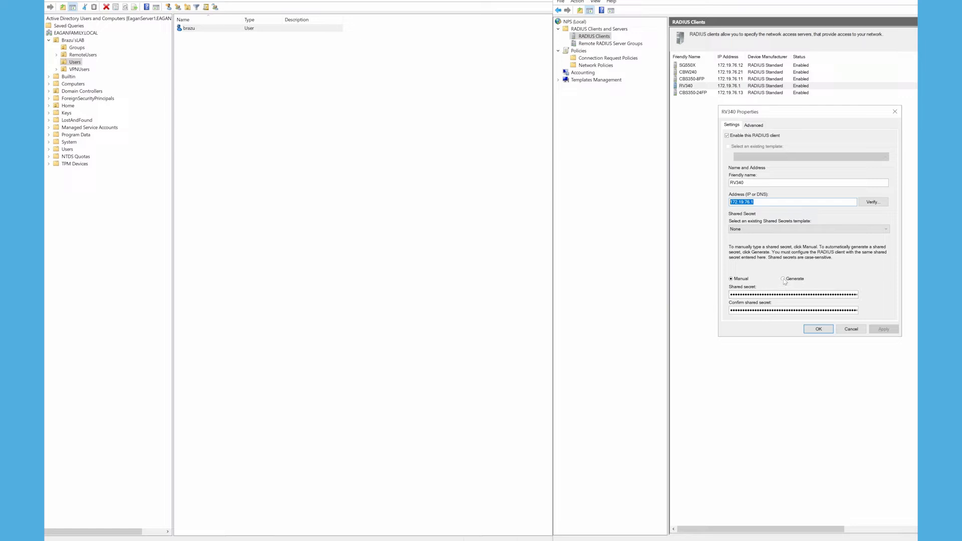
click(793, 295)
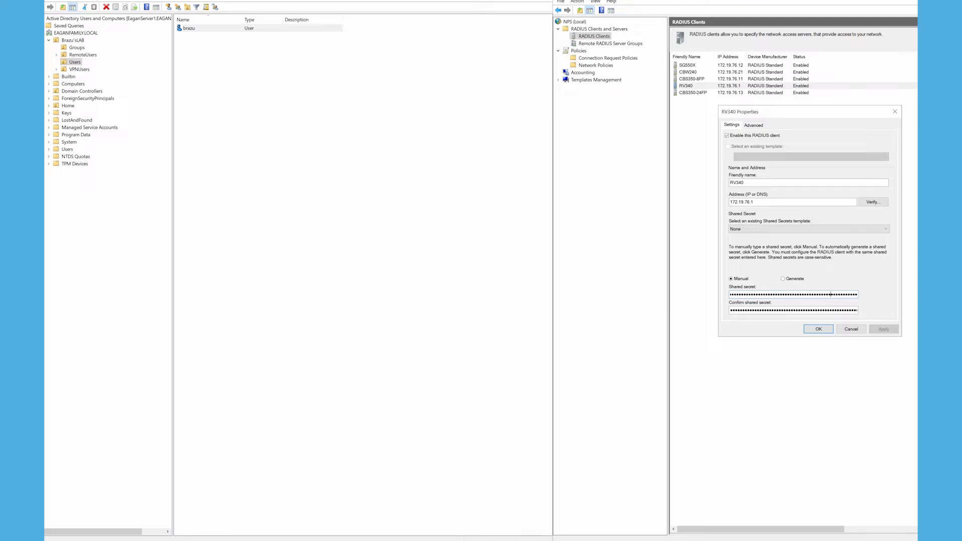
click(817, 329)
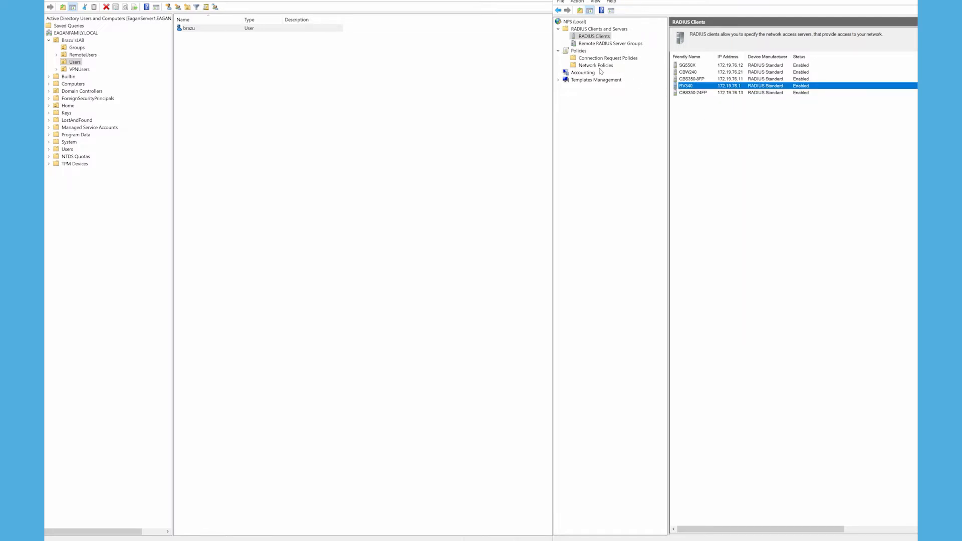
Inspect Allow_RV340_L2TP conditions: Windows Groups VPNUsers and NAS IPv4 172.19.76.1
click(596, 65)
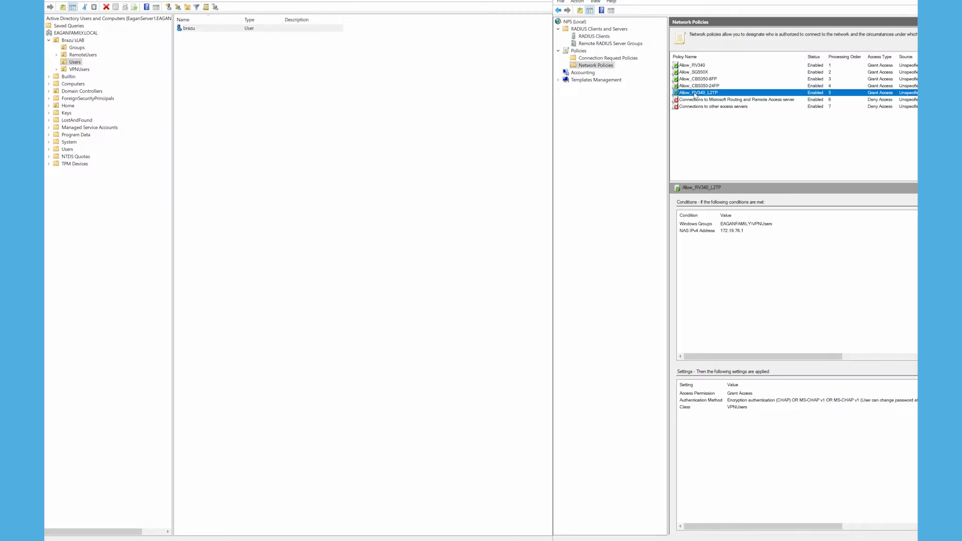
double_click(697, 92)
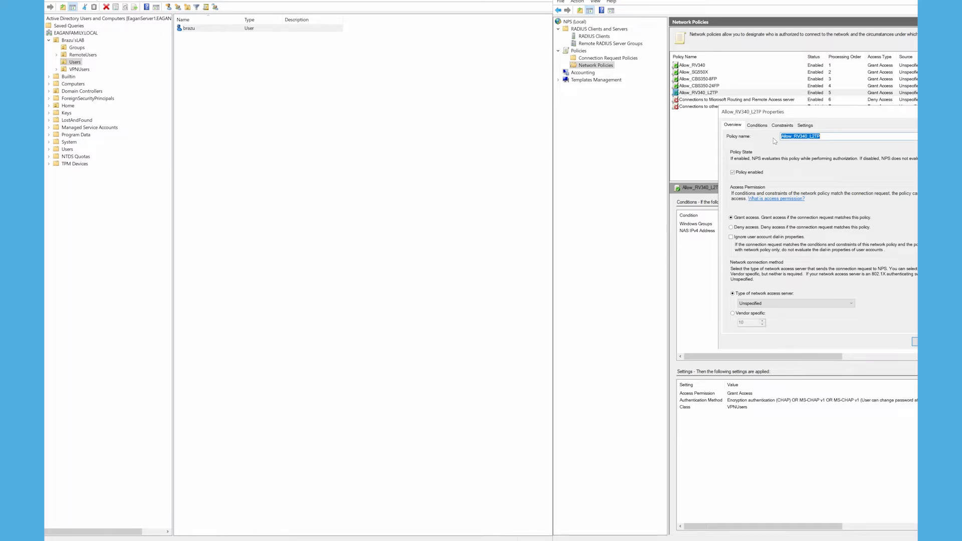
mouse_move(795, 145)
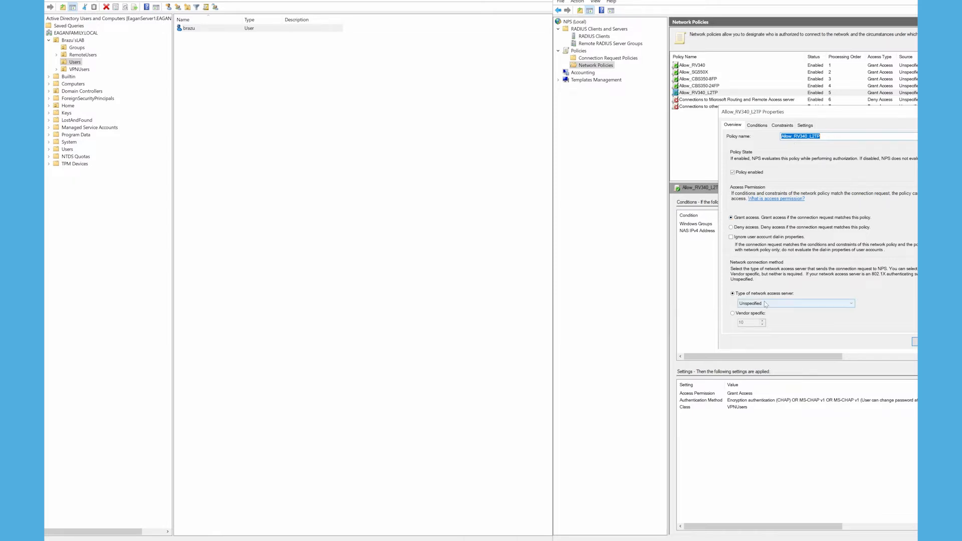
mouse_move(774, 305)
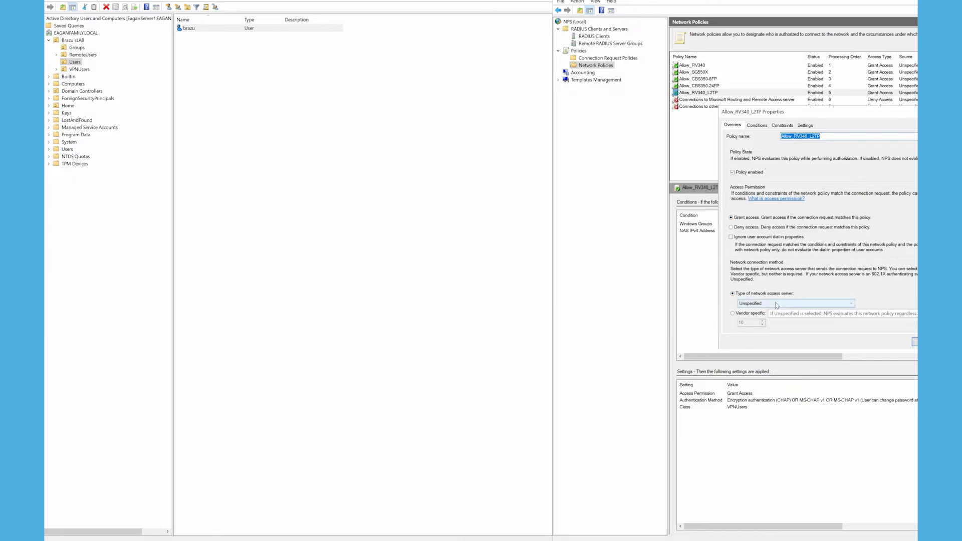
click(757, 126)
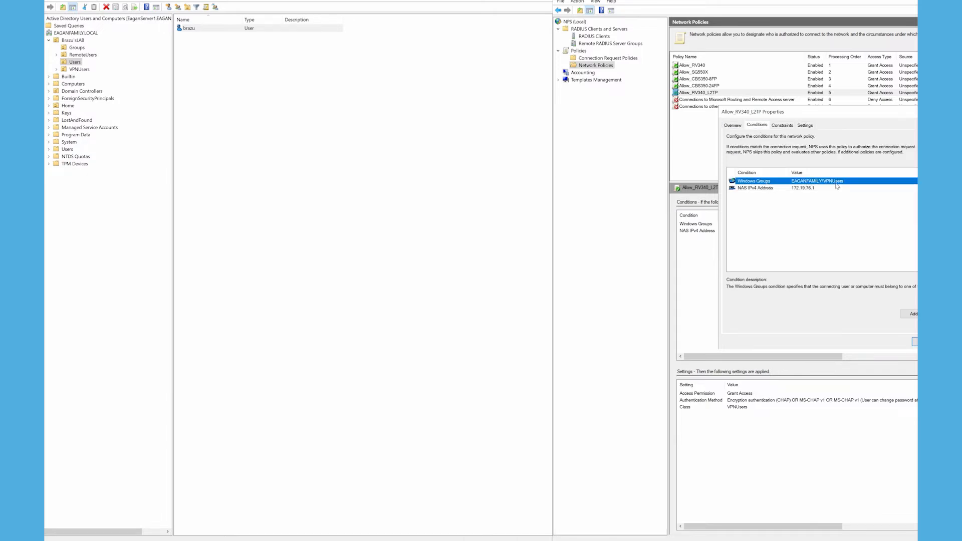
click(75, 47)
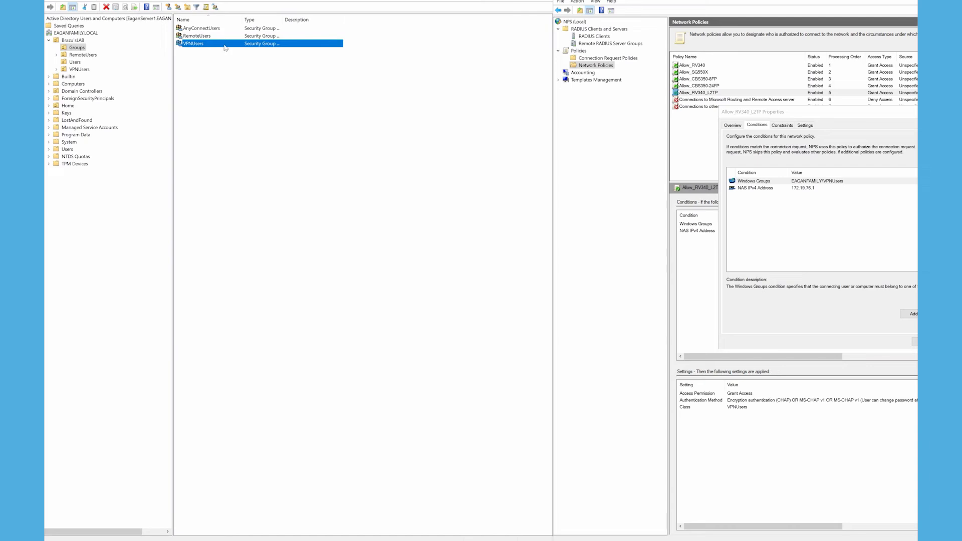
click(755, 188)
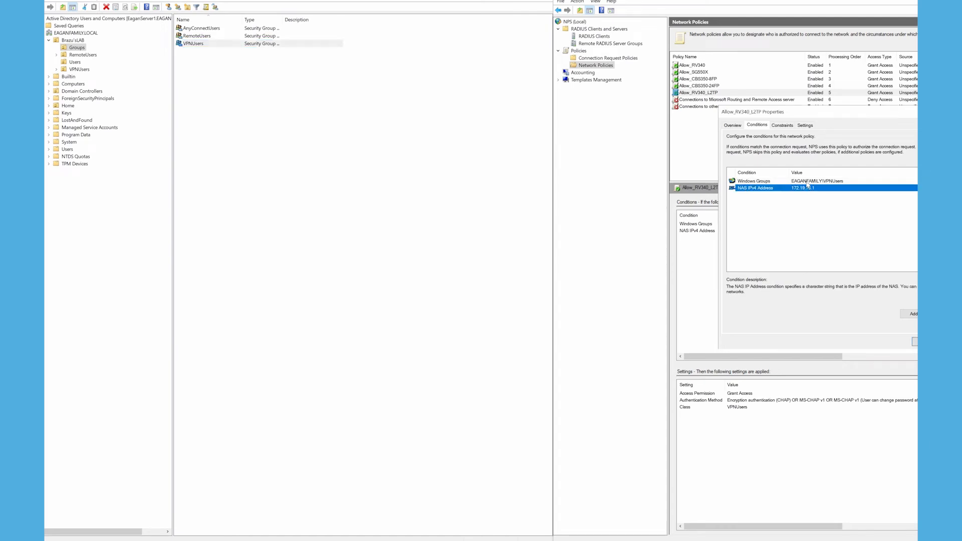
Review the policy's constraints and settings, with Class attribute VPNUsers
click(783, 125)
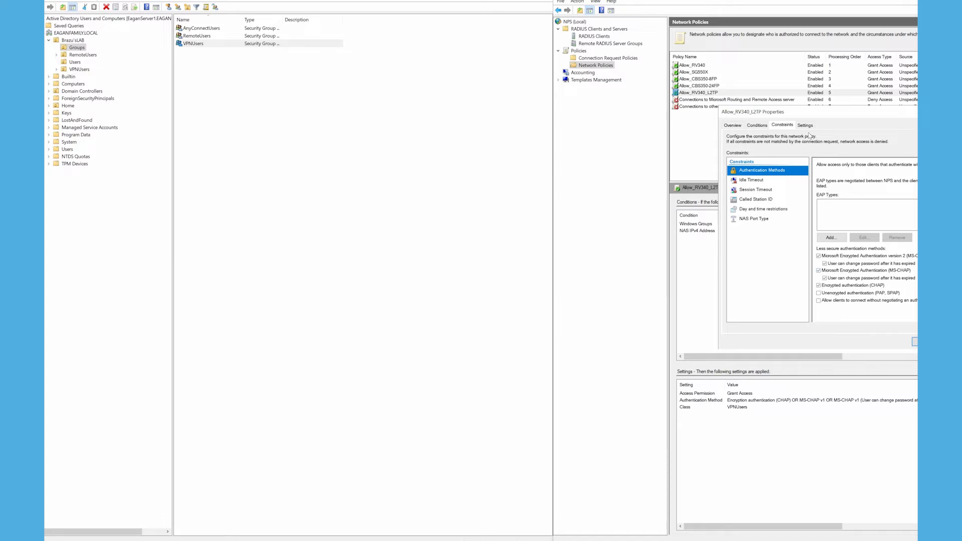
click(804, 125)
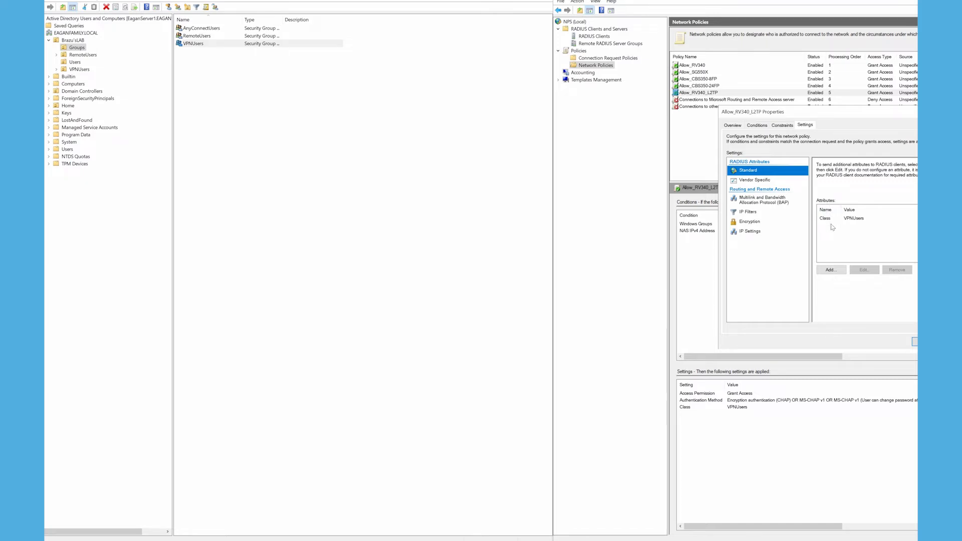
click(853, 217)
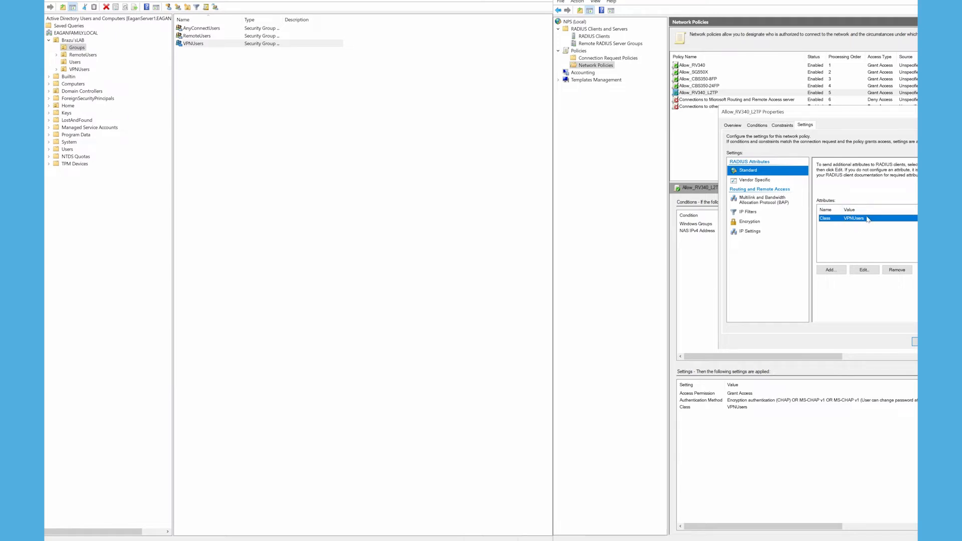
mouse_move(855, 226)
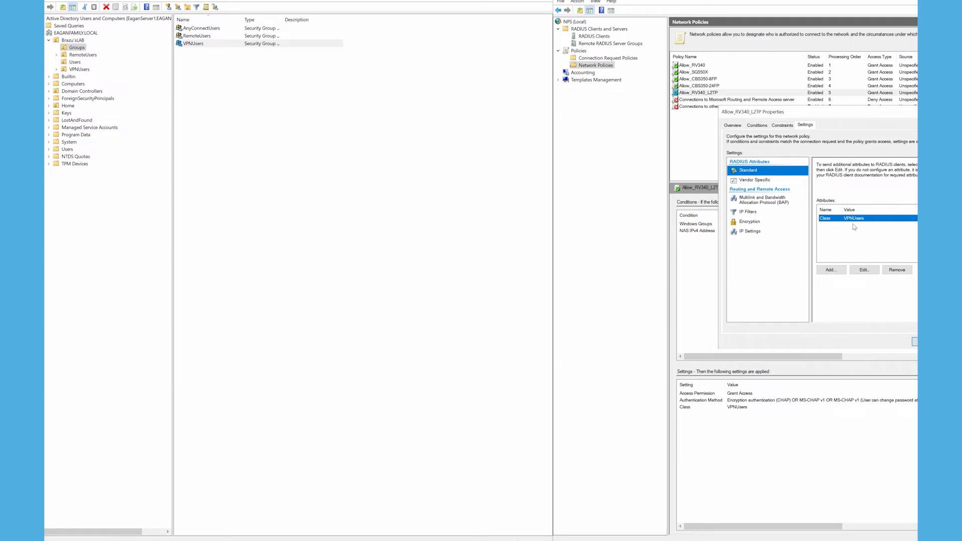
mouse_move(850, 226)
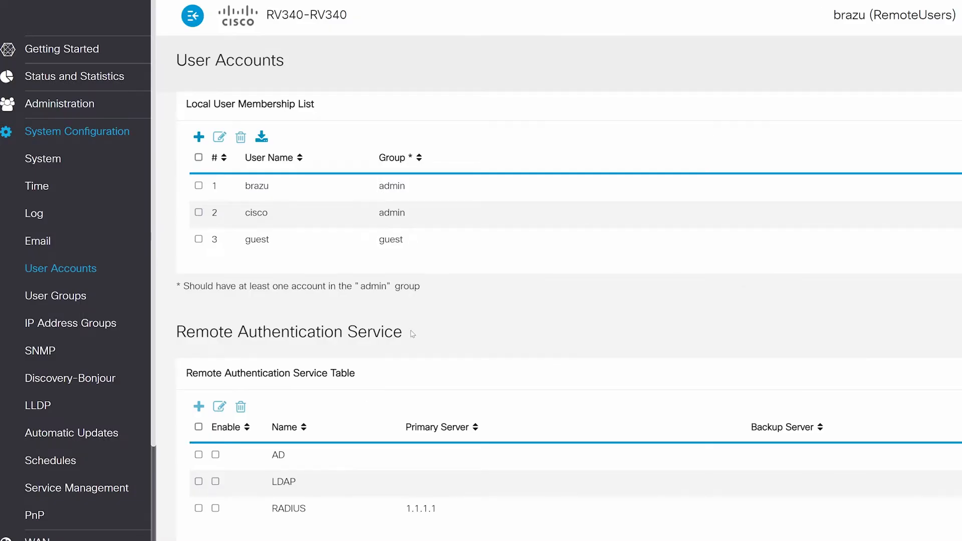
Edit the RADIUS entry to primary server 172.19.76.2, port 1645, with pre-shared key
click(283, 482)
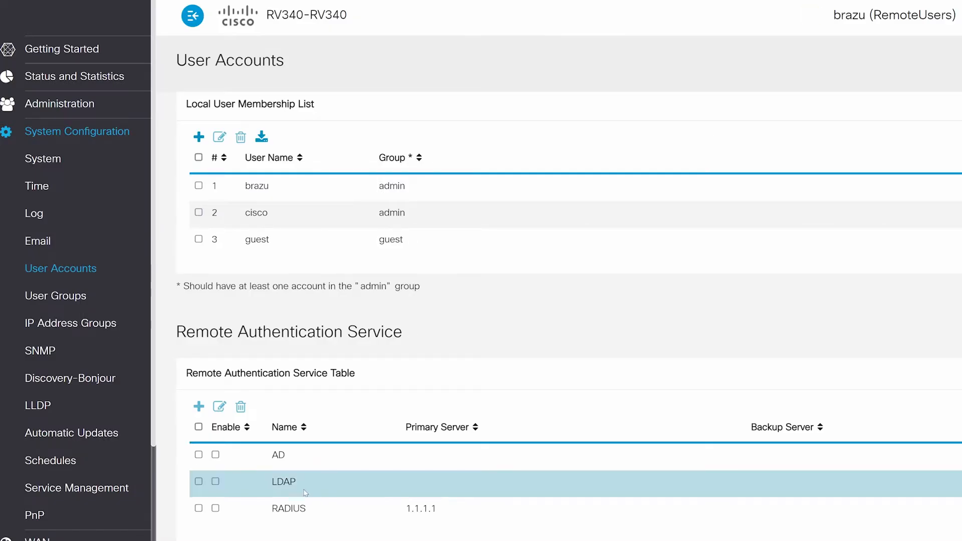
click(198, 508)
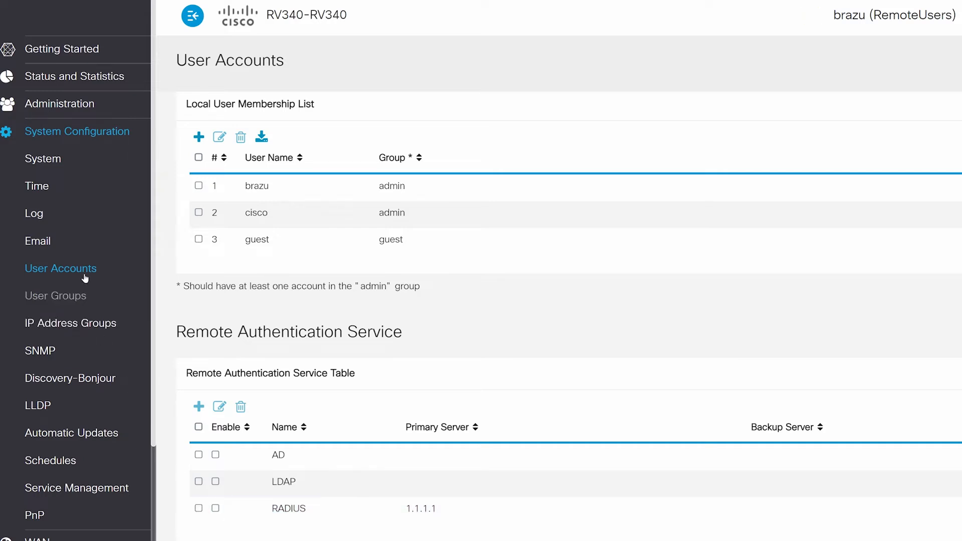
click(198, 508)
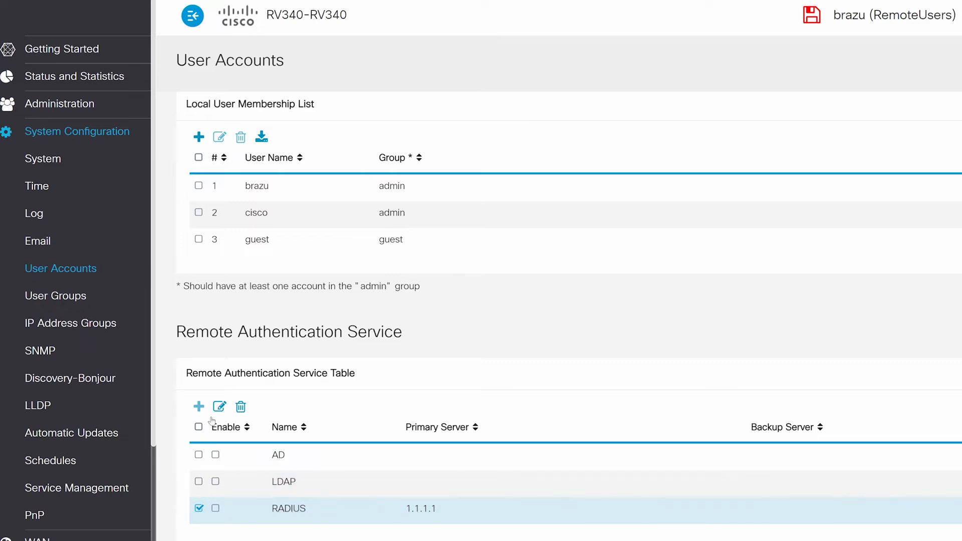
click(220, 406)
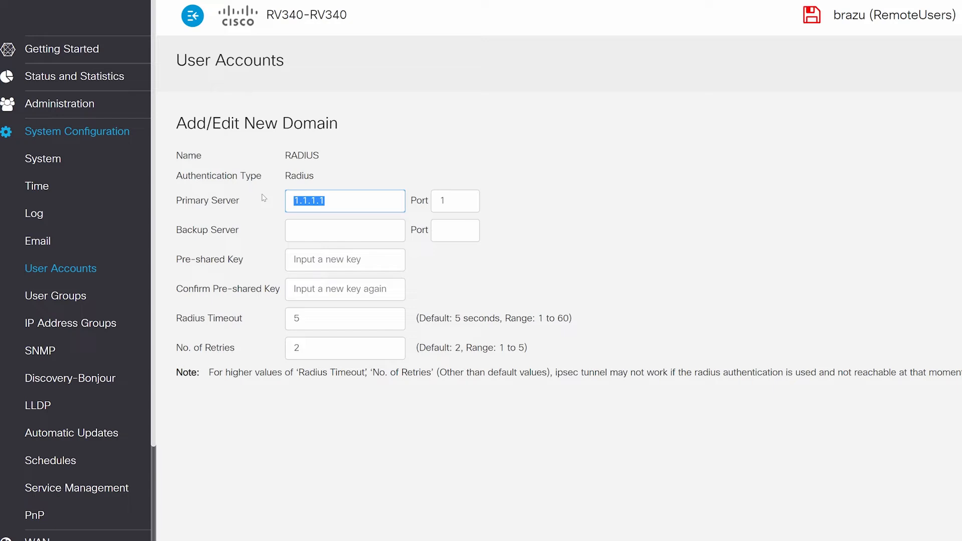
text(172)
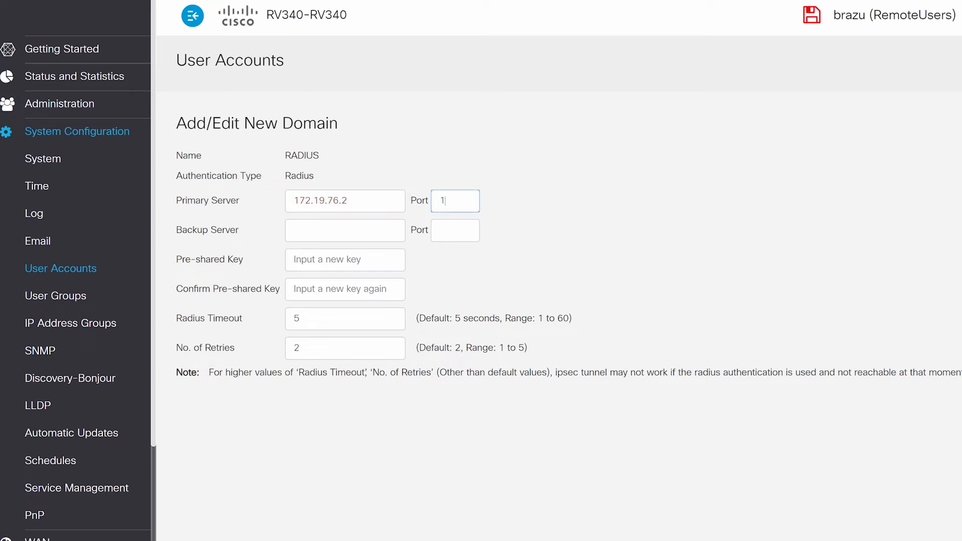
text(645)
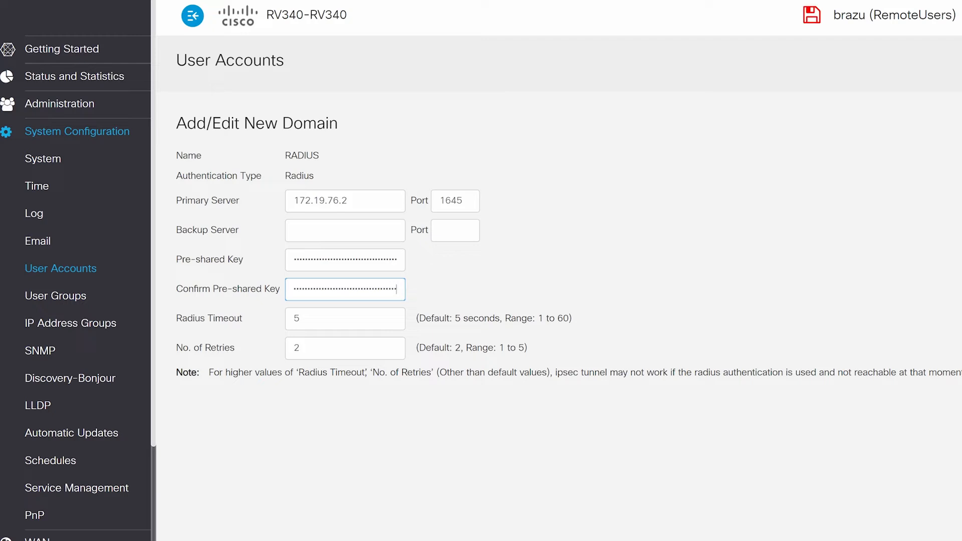
mouse_move(428, 283)
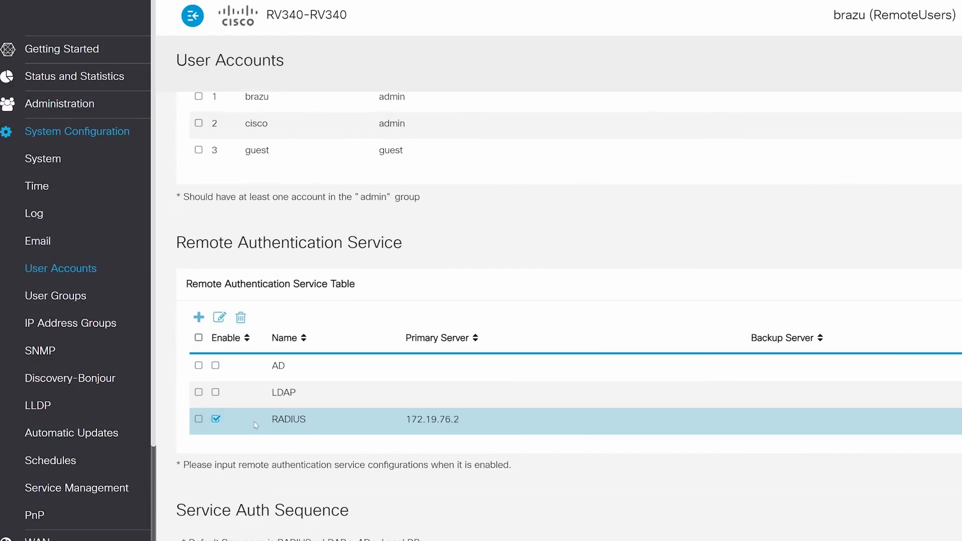
mouse_move(359, 430)
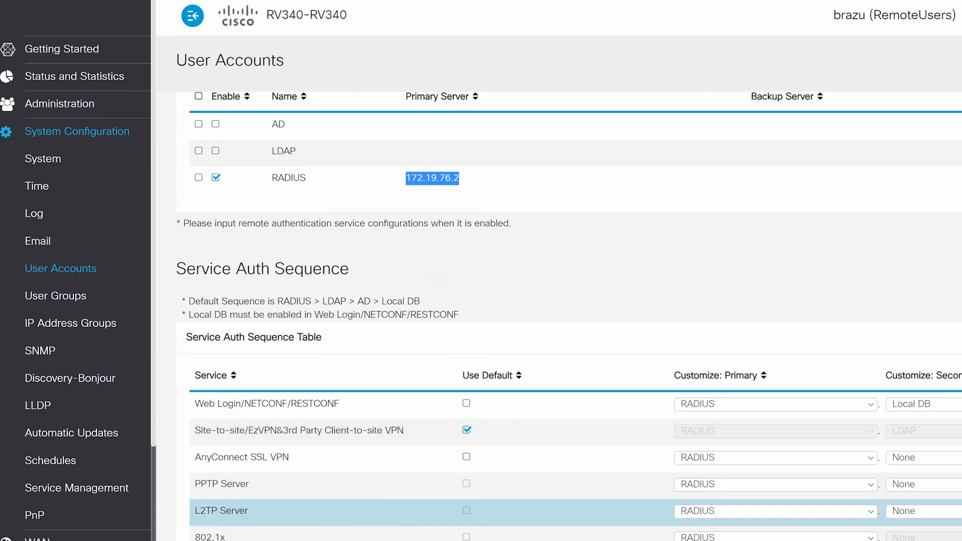
mouse_move(531, 524)
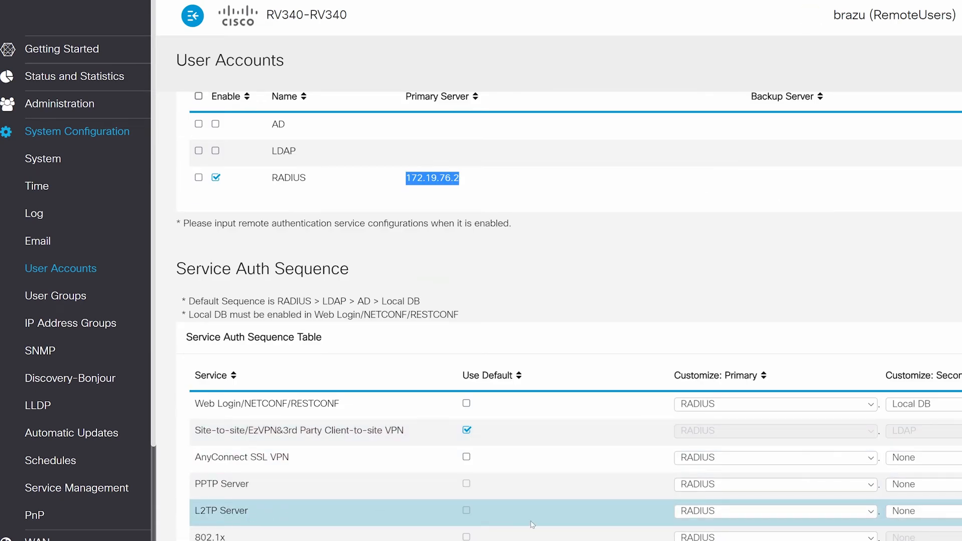
Apply the enabled RADIUS service and head to Configuration Management to save
click(774, 511)
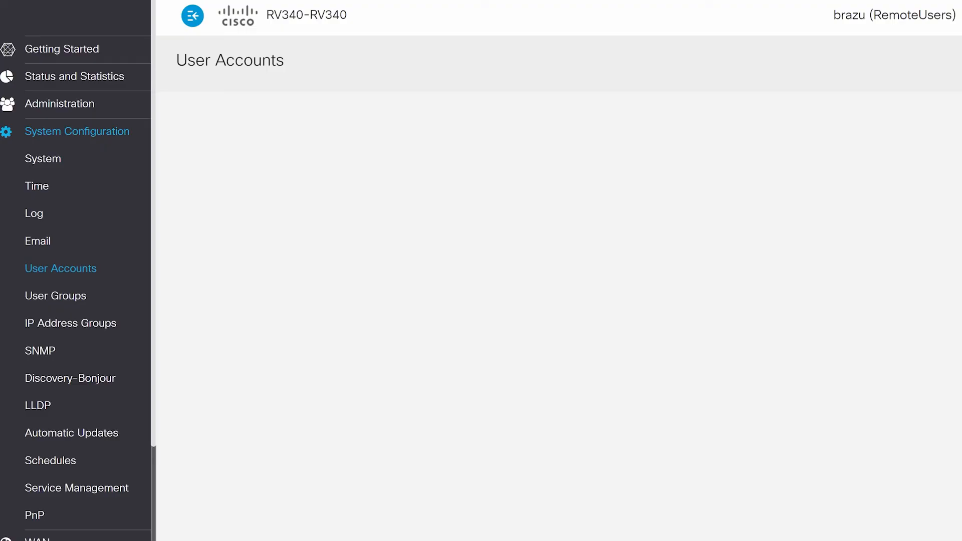
click(60, 269)
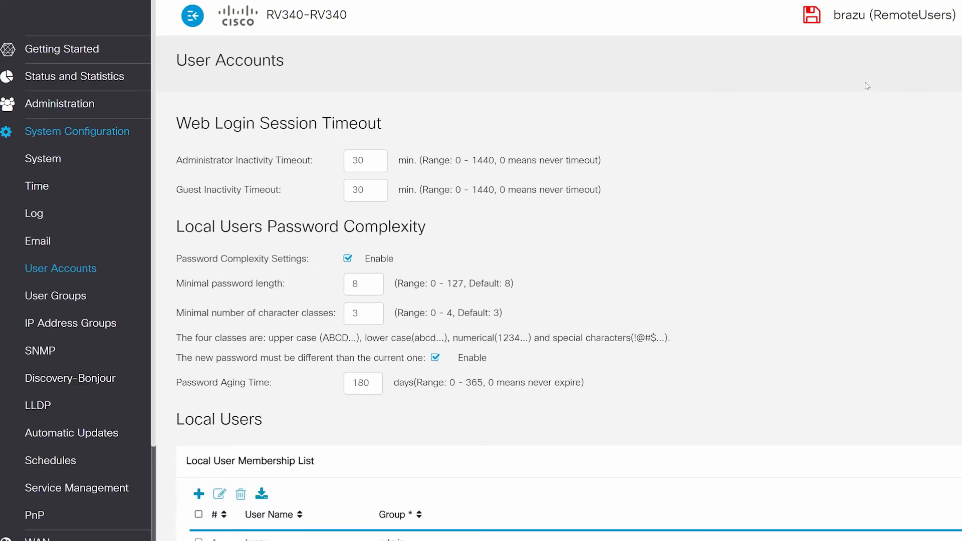
mouse_move(811, 15)
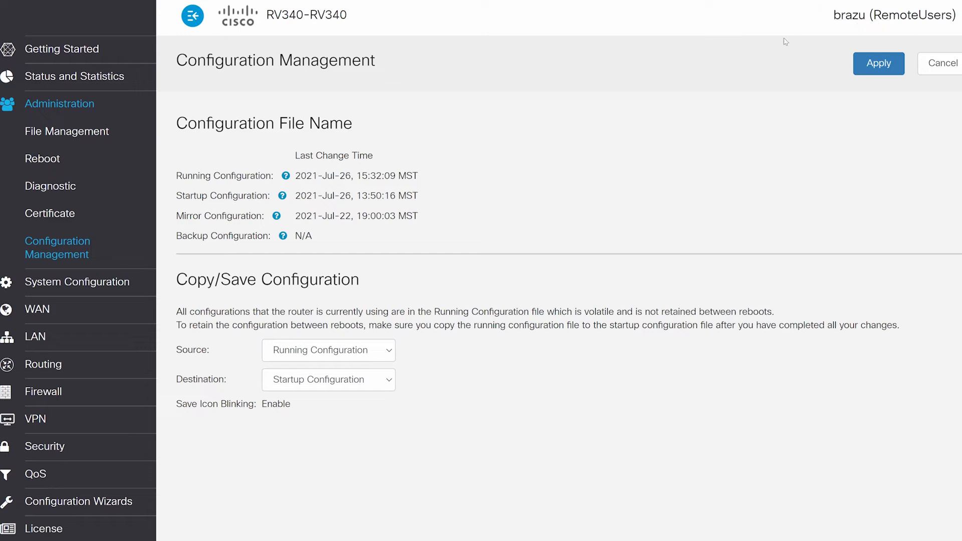
mouse_move(539, 265)
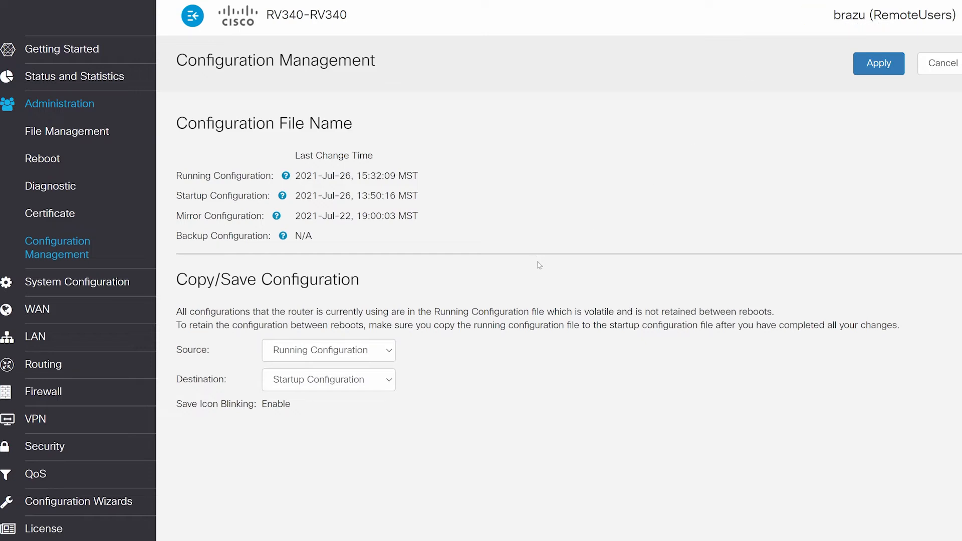
mouse_move(293, 358)
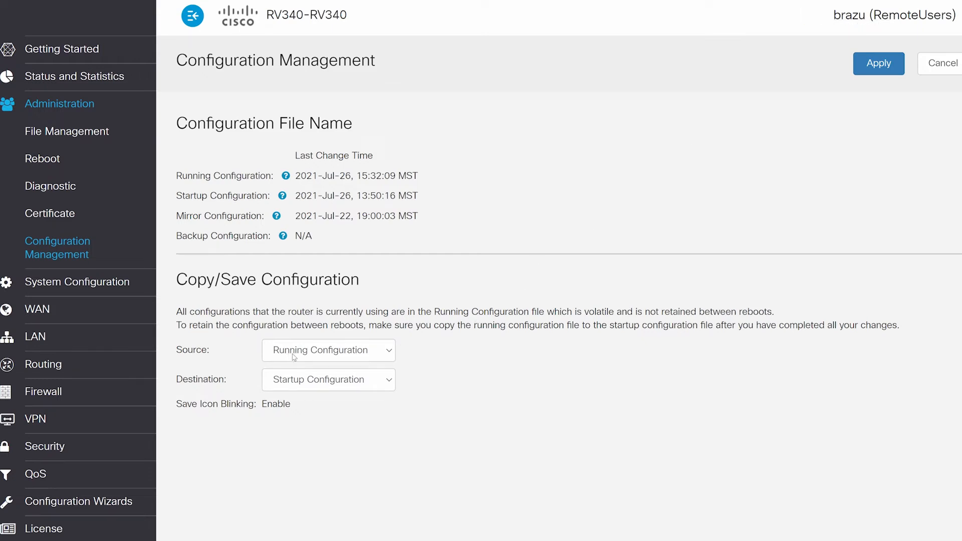
mouse_move(347, 359)
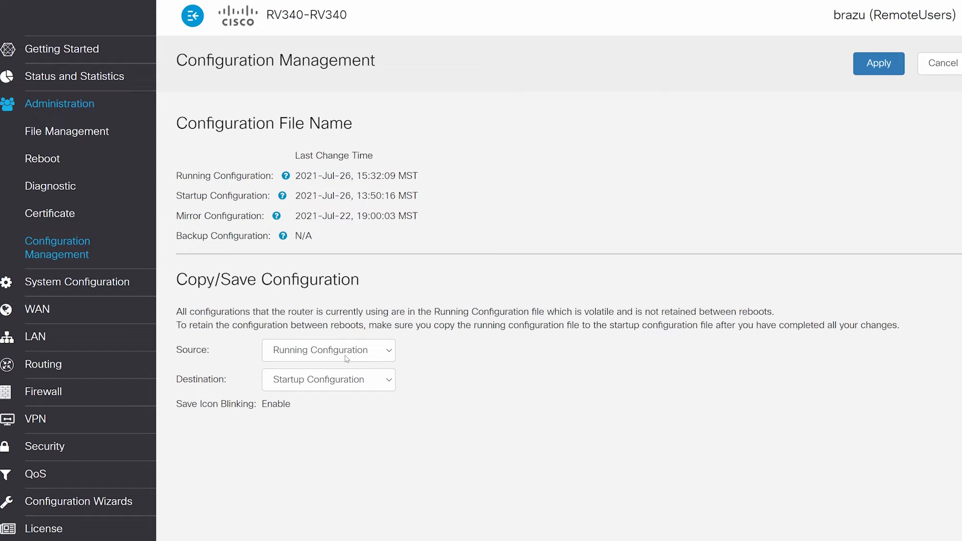
mouse_move(333, 385)
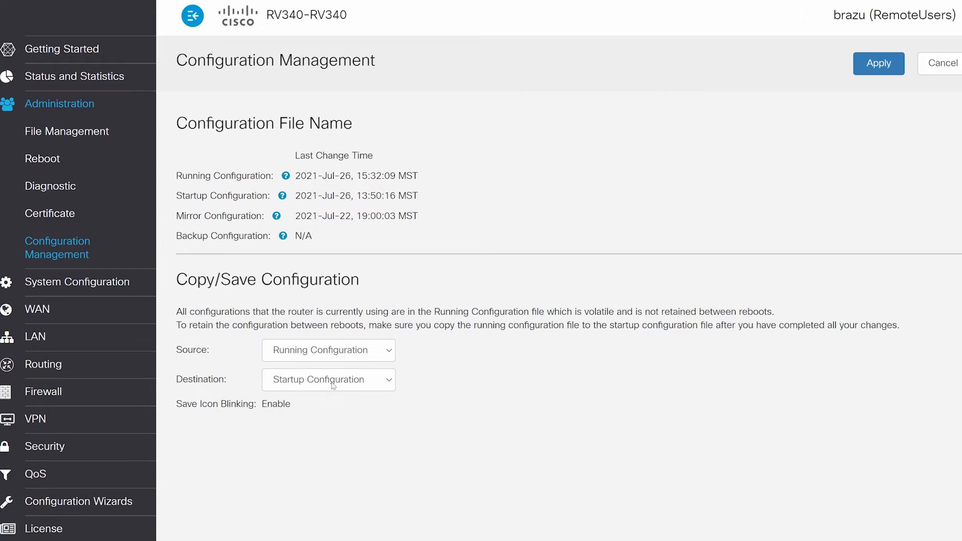
Copy the running configuration to startup configuration and acknowledge the success message
click(878, 63)
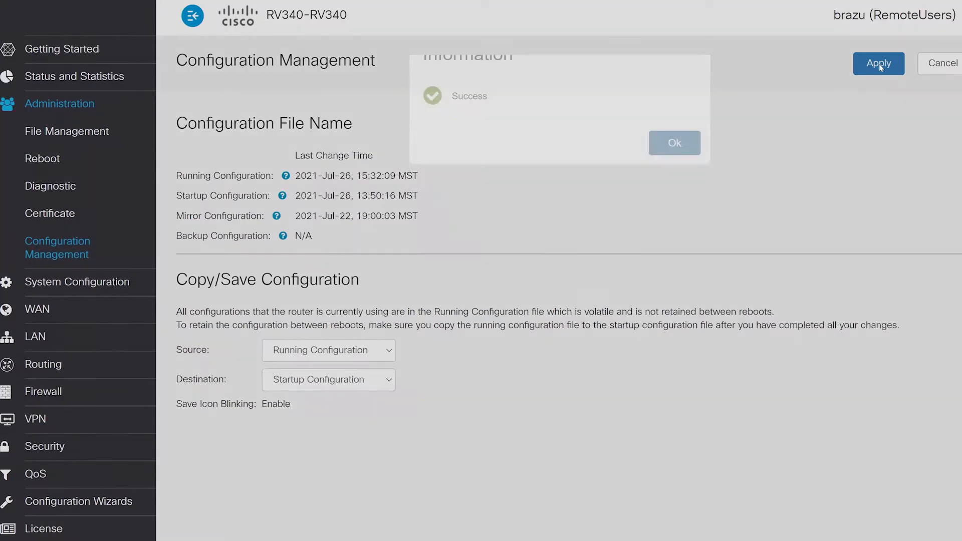
click(673, 142)
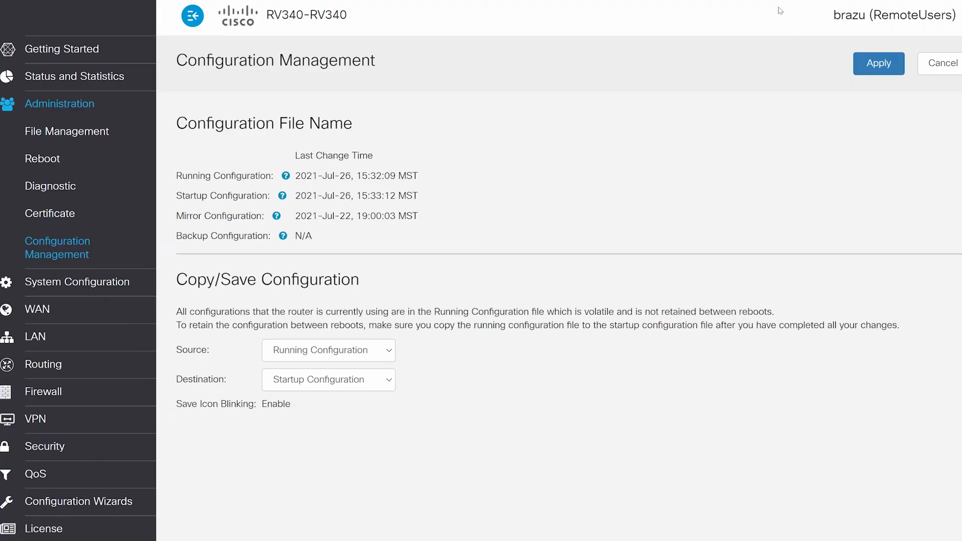
mouse_move(809, 6)
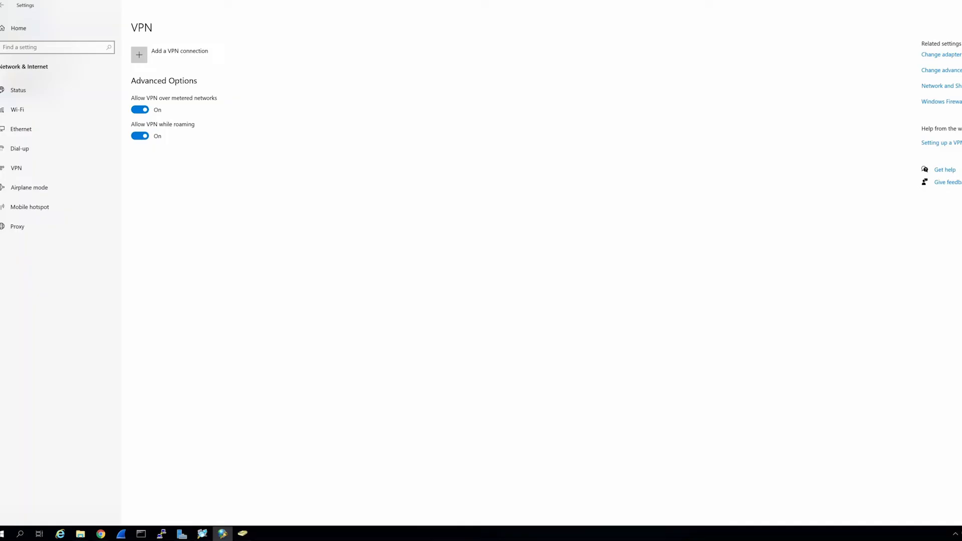
mouse_move(282, 302)
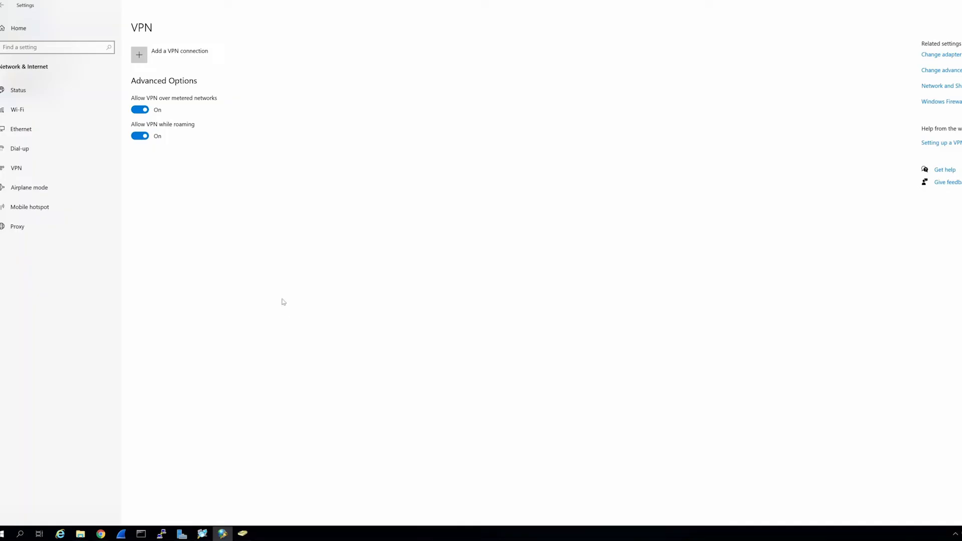
mouse_move(311, 143)
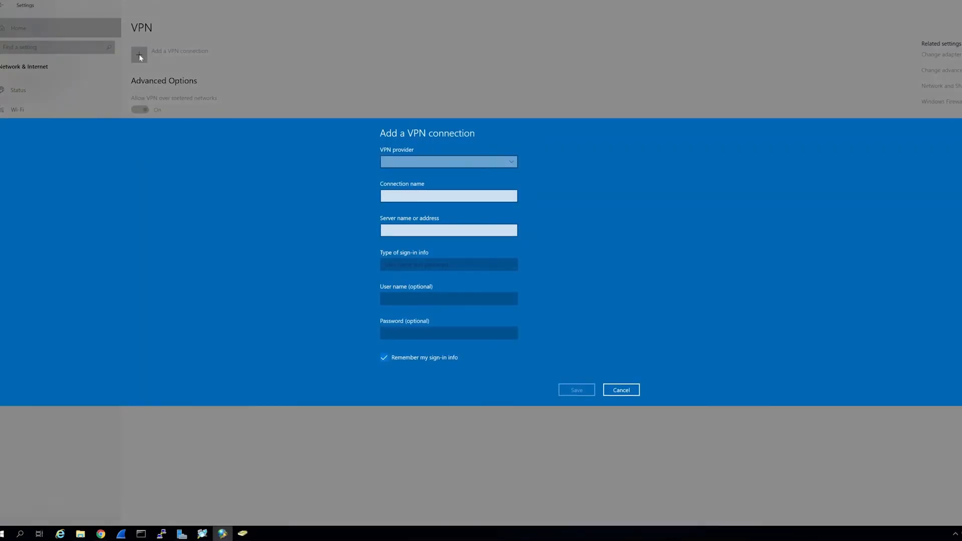
Name the built-in VPN 'L2TP to Office' with server brazu76.ddns.net
click(448, 161)
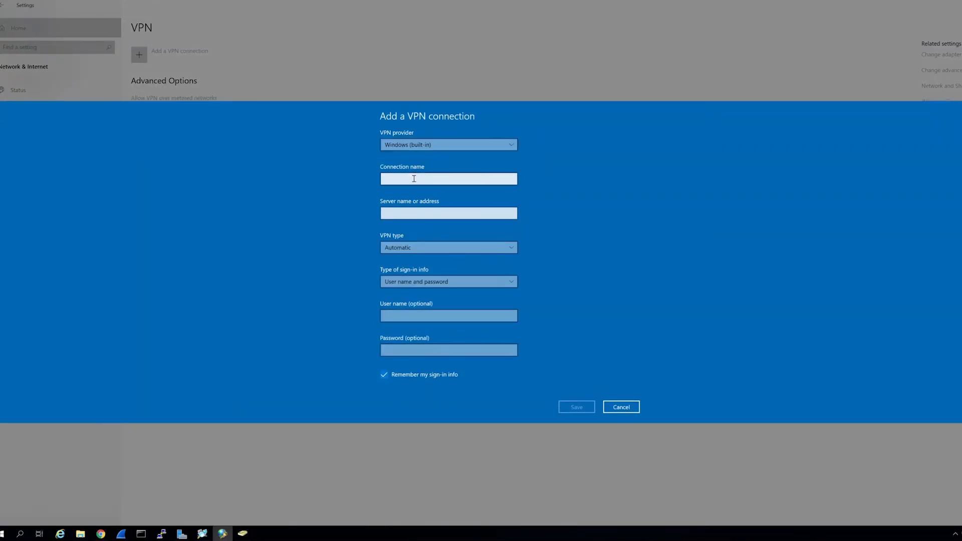
click(448, 178)
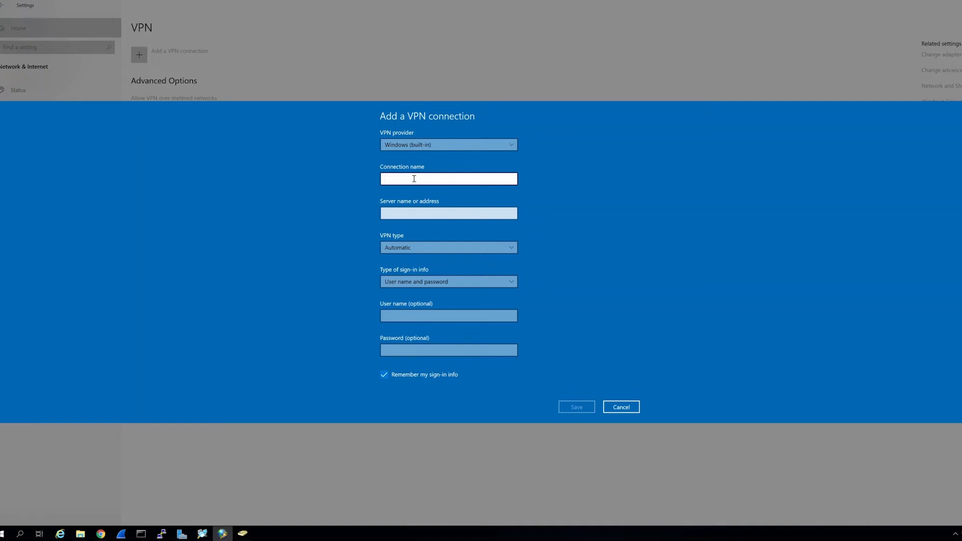
text(L2TP to Offi)
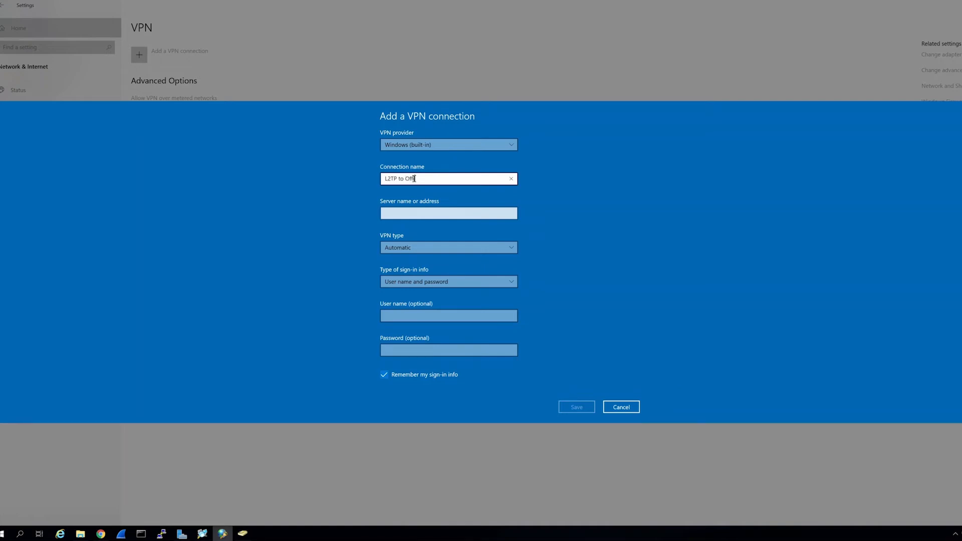
click(449, 213)
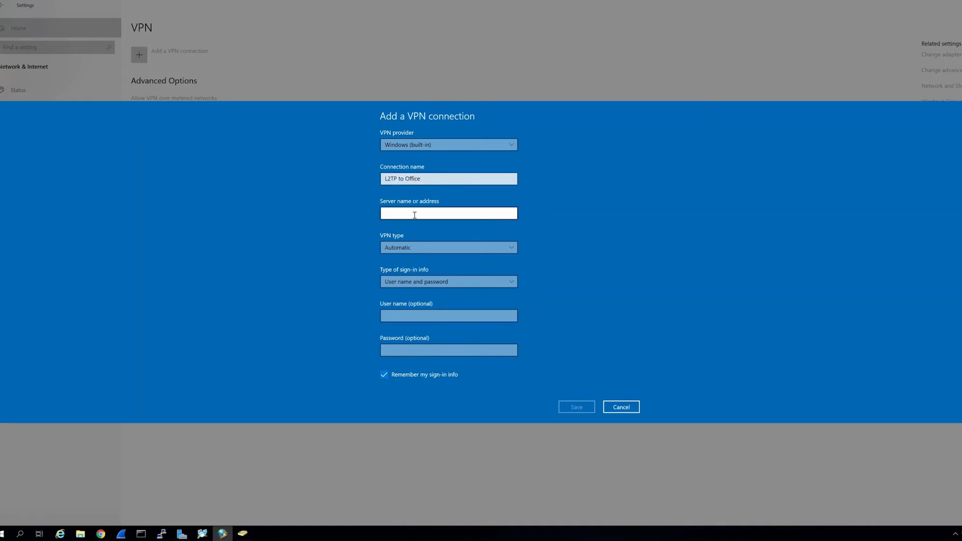
click(448, 212)
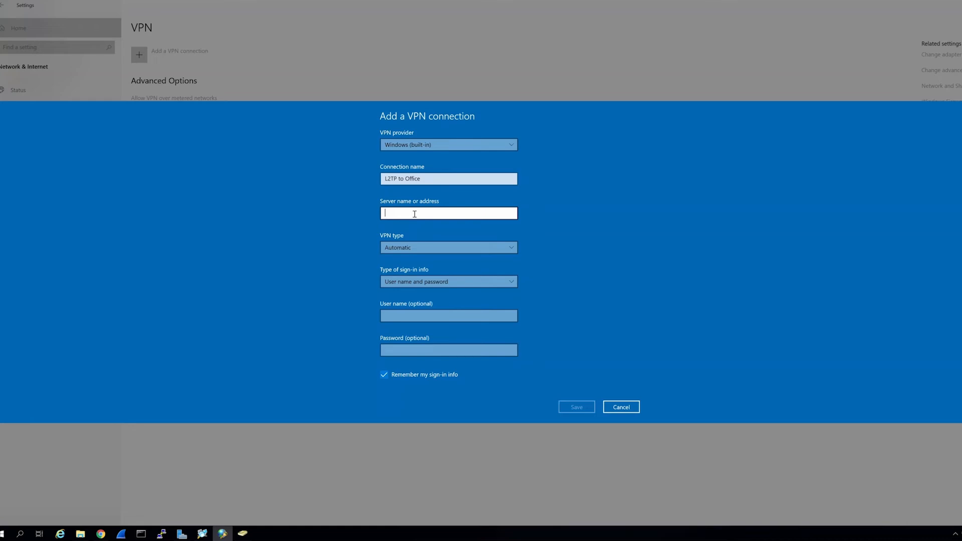
text(brazu)
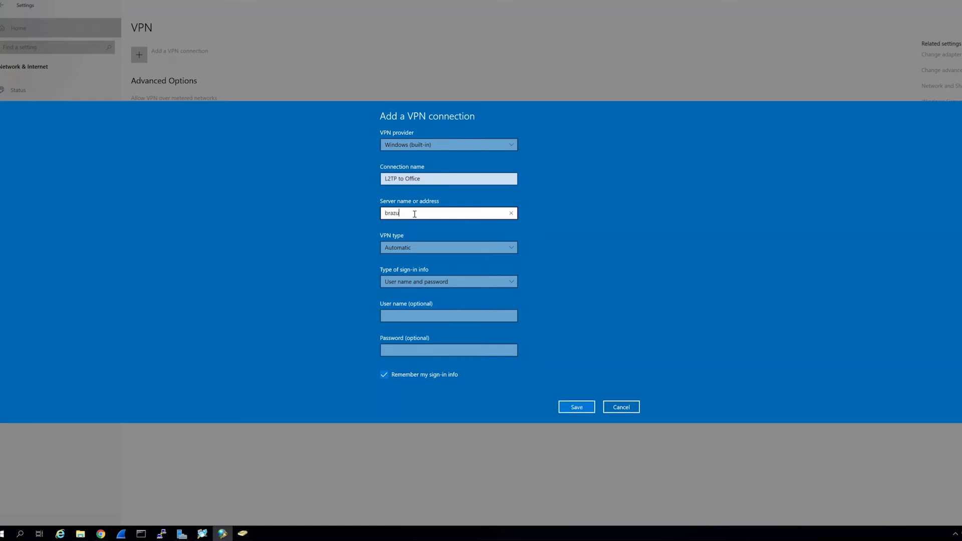
text(76.ddns.net)
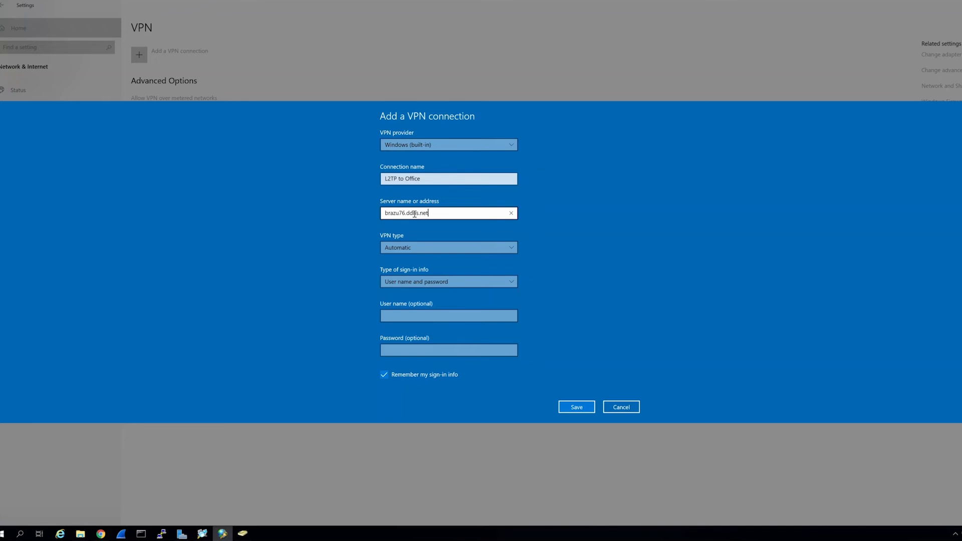
Set type L2TP/IPsec with pre-shared key, user brazu sign-in, and save the connection
click(449, 247)
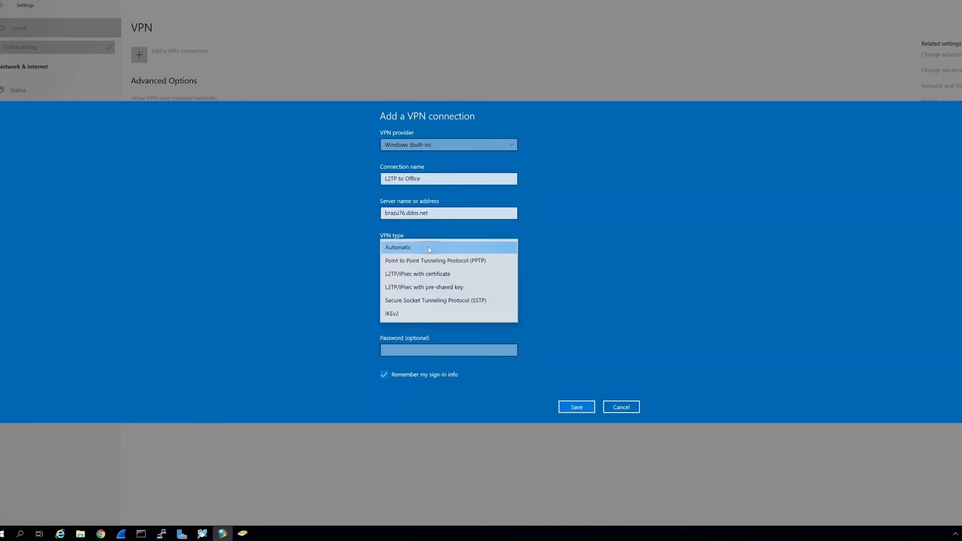
mouse_move(415, 275)
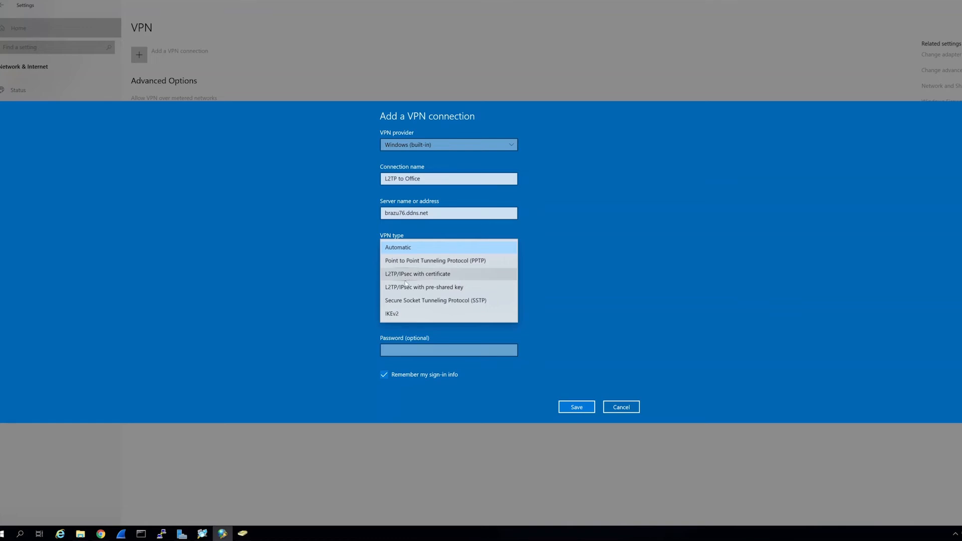
mouse_move(423, 286)
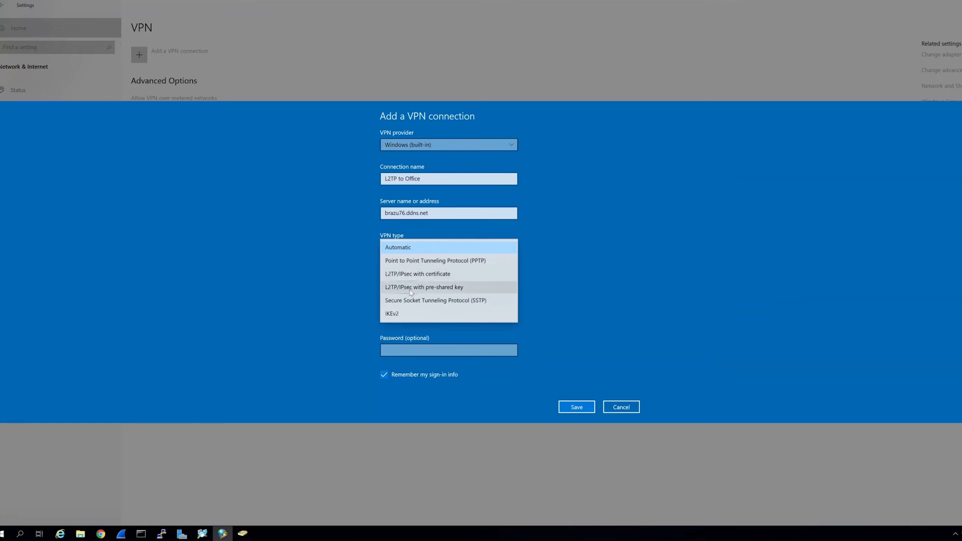
click(422, 286)
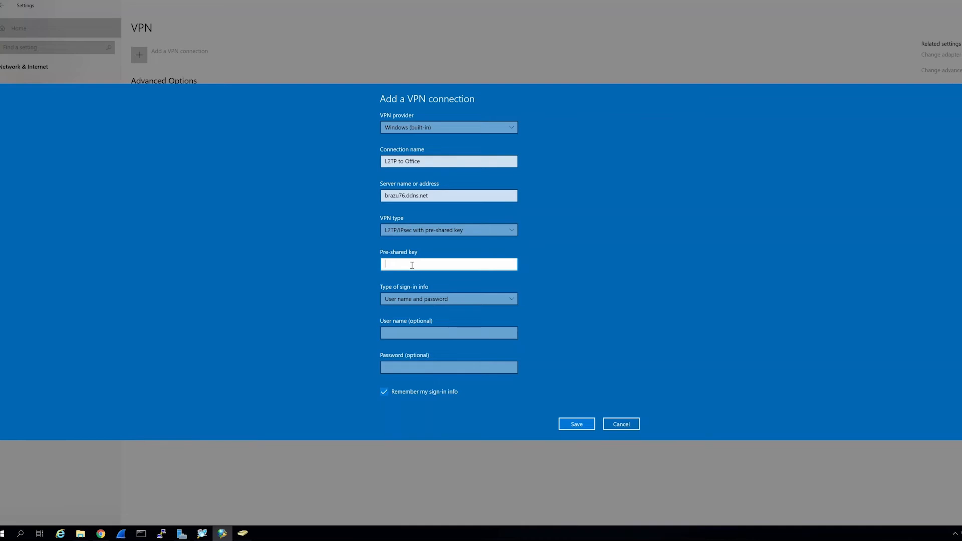
text(•••)
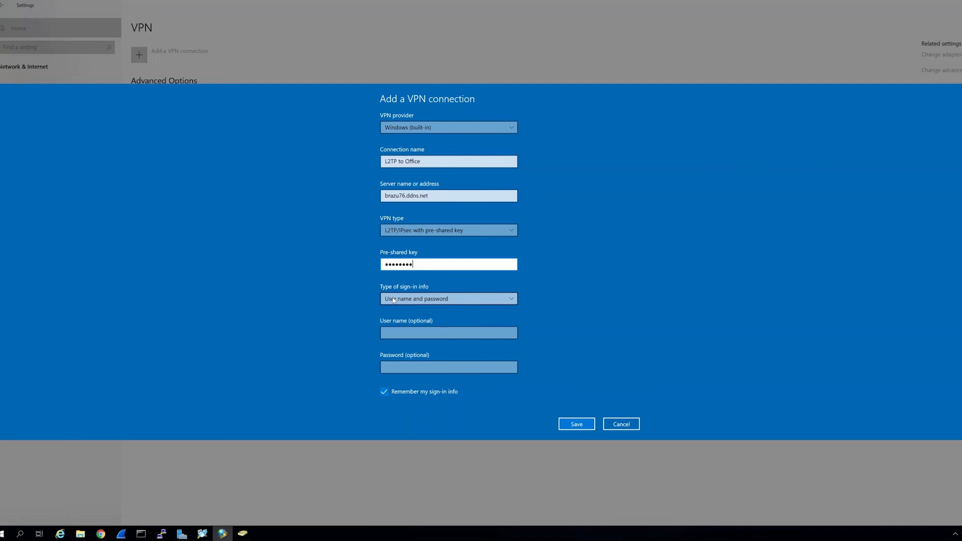
mouse_move(473, 301)
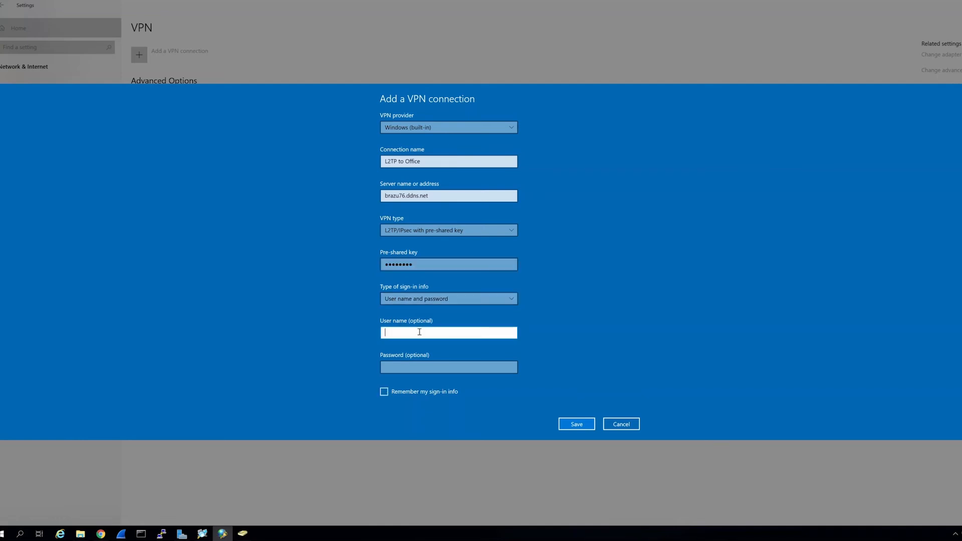
text(b)
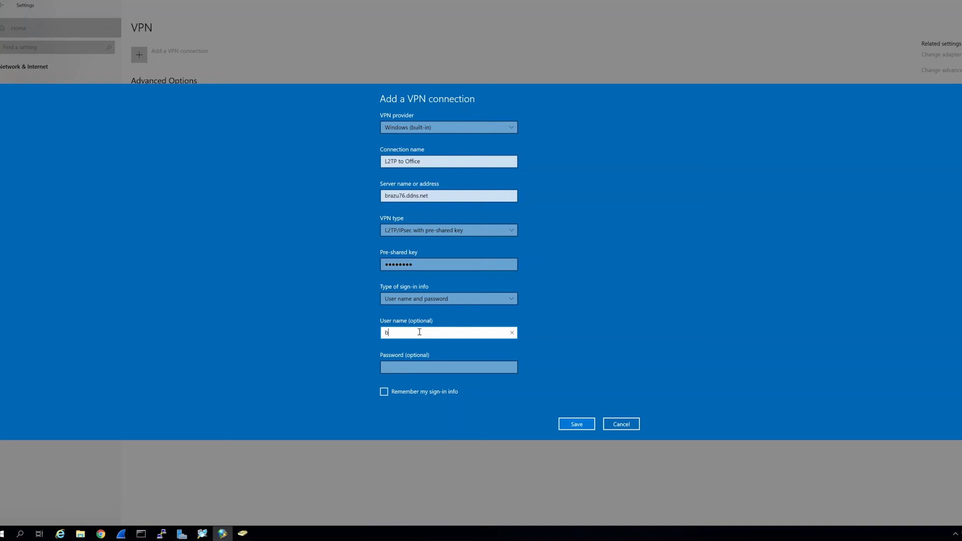
text(razu)
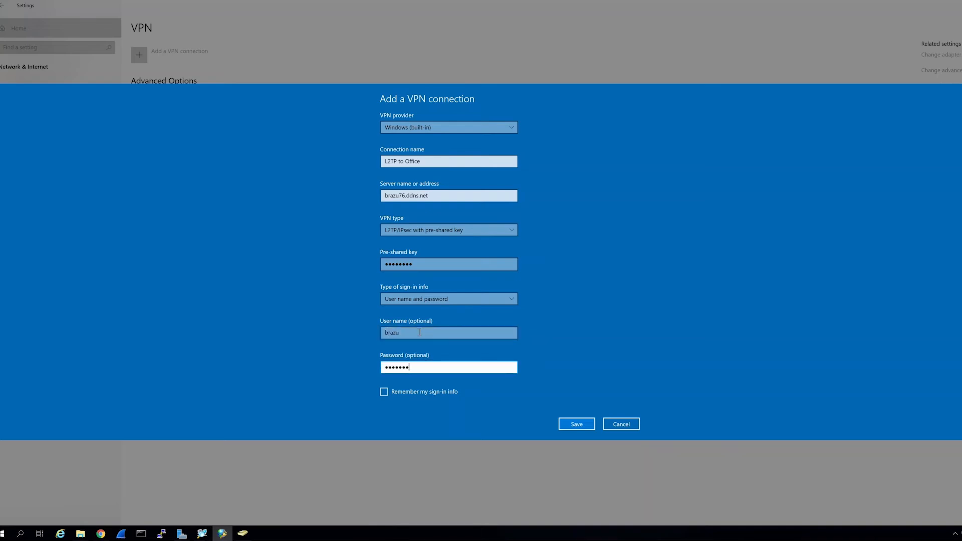
click(575, 424)
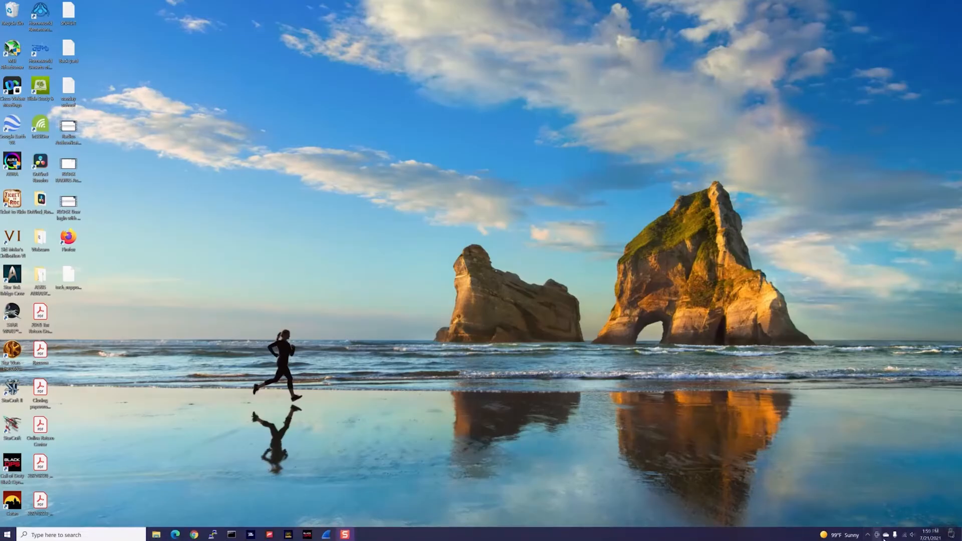
mouse_move(896, 534)
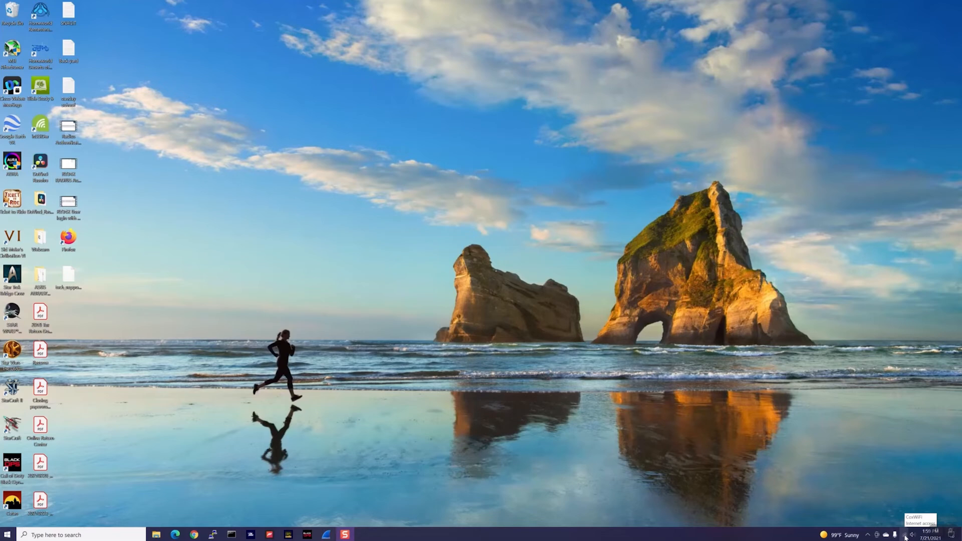
Start the 'L2TP to Office' VPN connection from the system tray network list
click(903, 534)
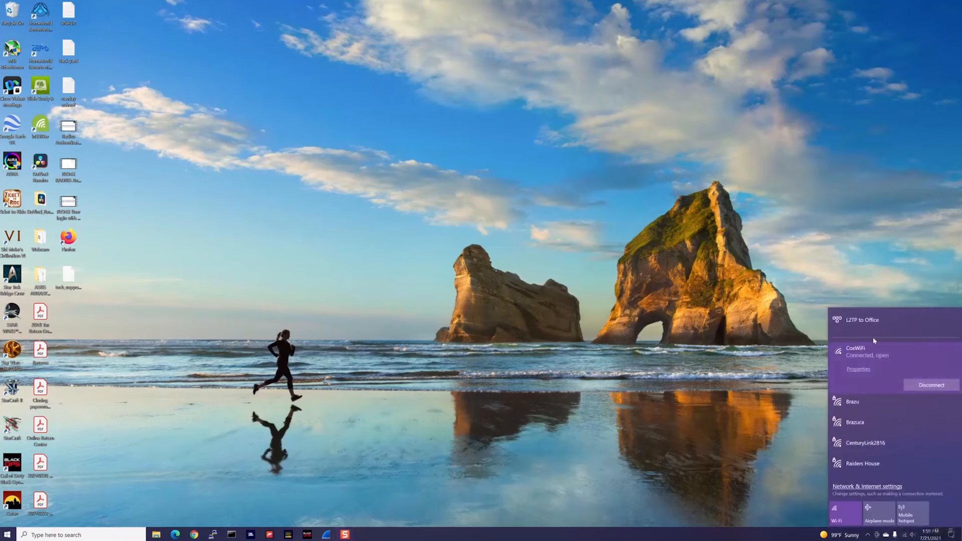
mouse_move(867, 323)
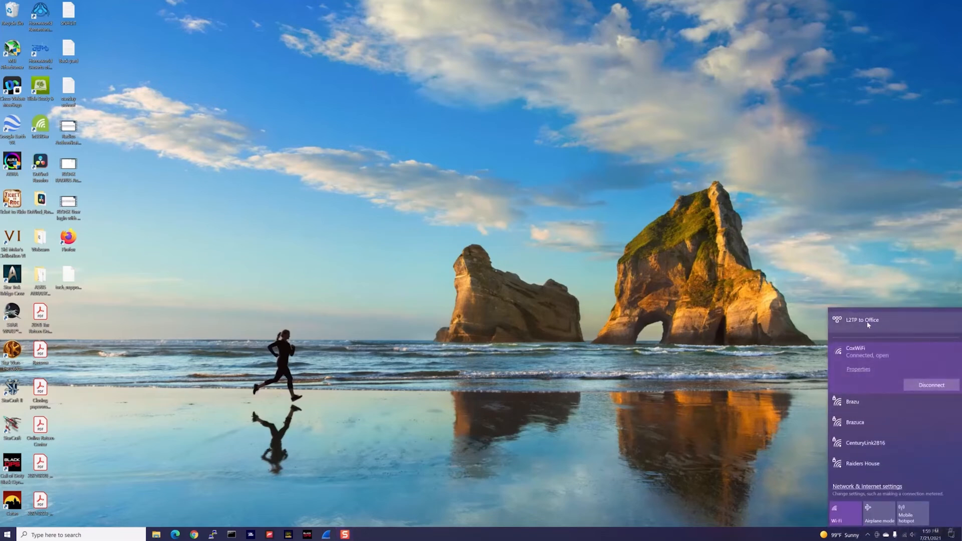
click(862, 319)
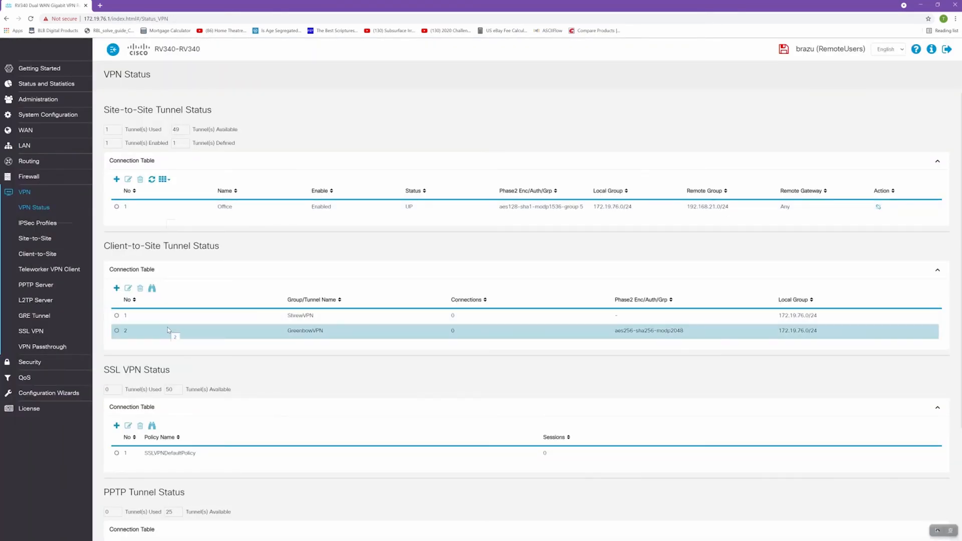
Review the L2TP Tunnel Status session (tunnel IP 10.0.0.2) and disconnect the client's tunnel
scroll(down, 3)
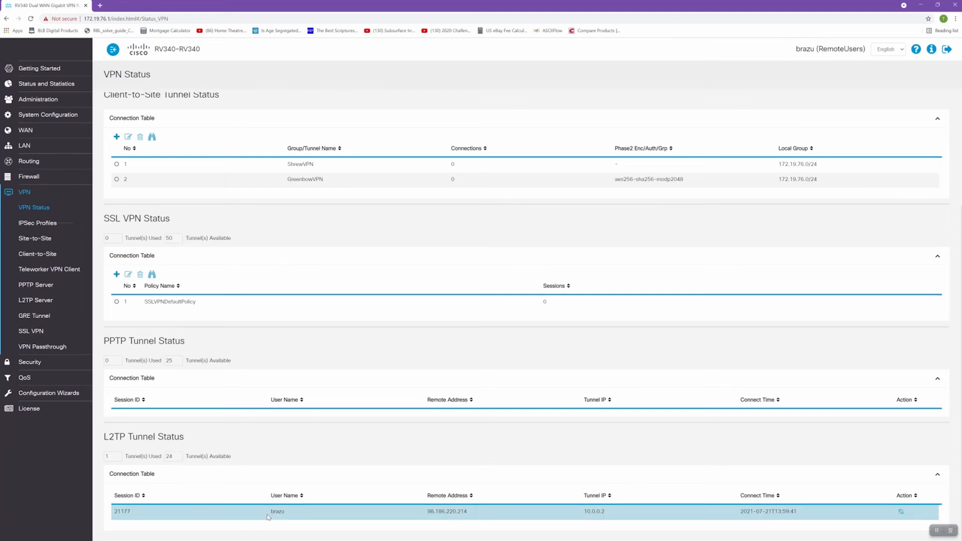
double_click(276, 511)
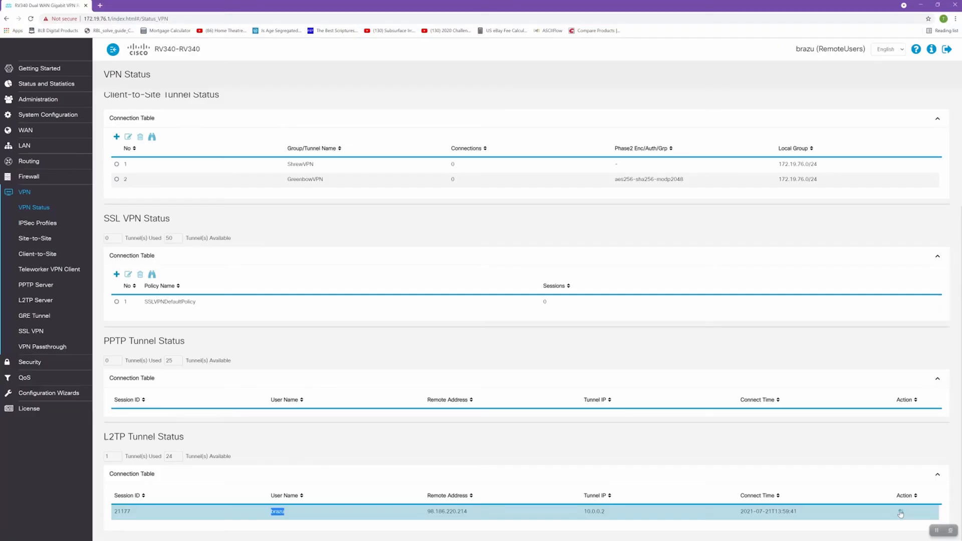
click(7, 535)
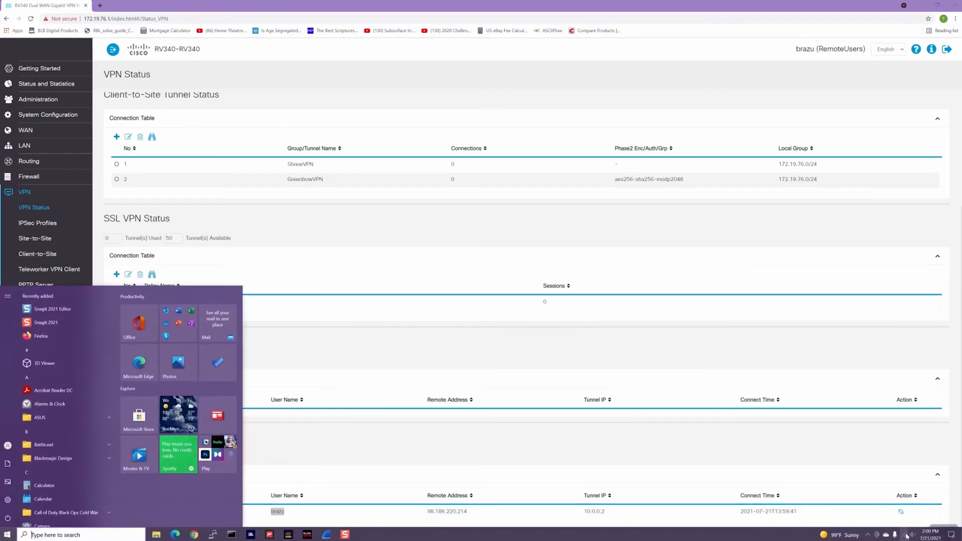
Confirm in the tray network list that 'L2TP to Office' is now disconnected
click(913, 535)
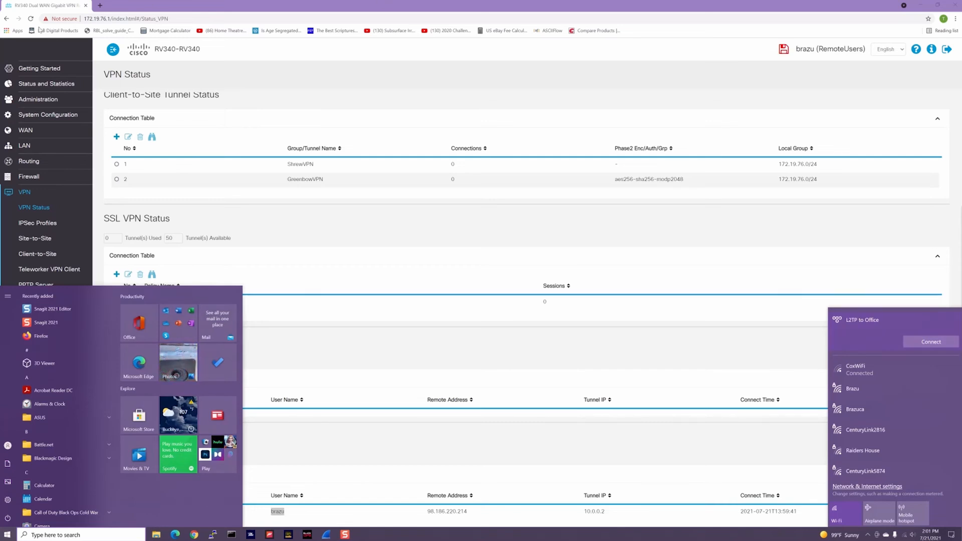
click(467, 238)
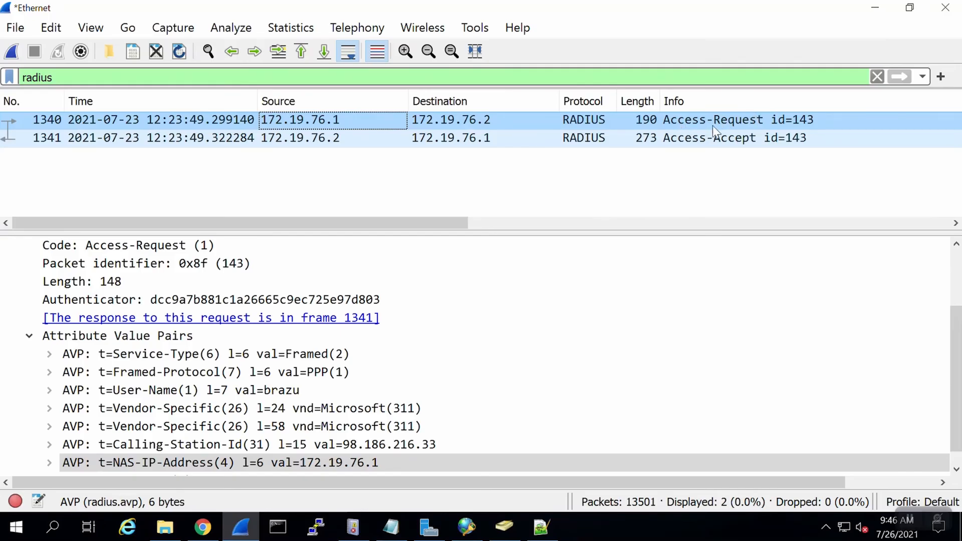
mouse_move(765, 126)
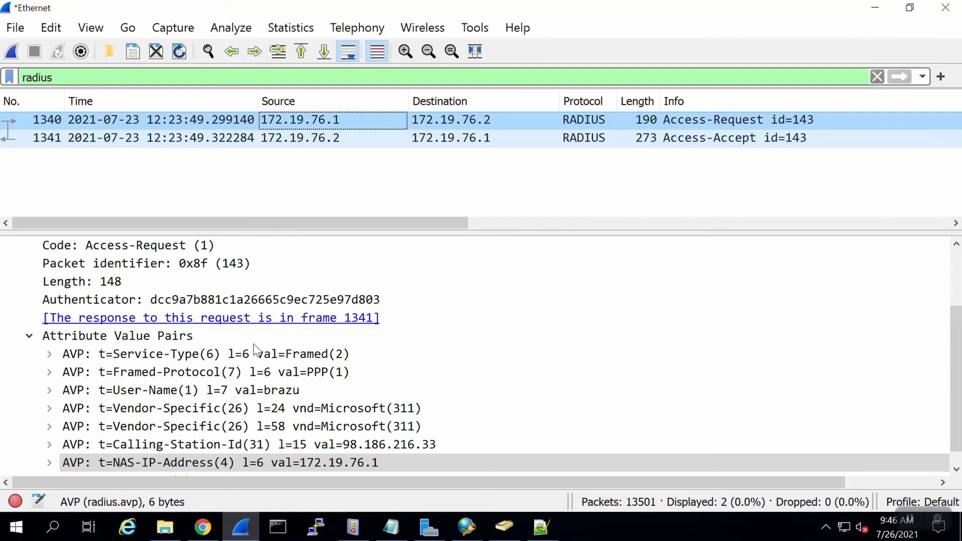
Inspect the RADIUS Access-Request details, then show the matching Access-Accept packet's attributes
click(81, 281)
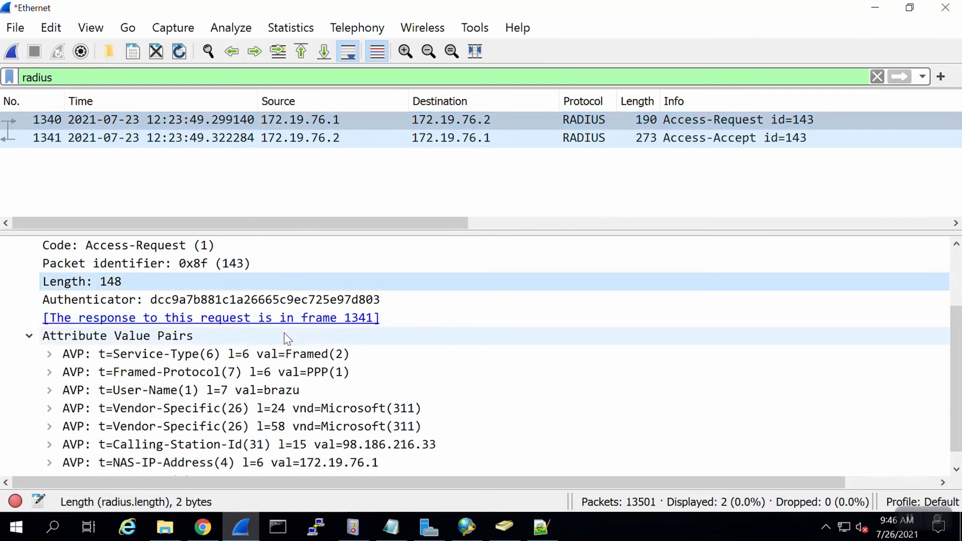
scroll(down, 3)
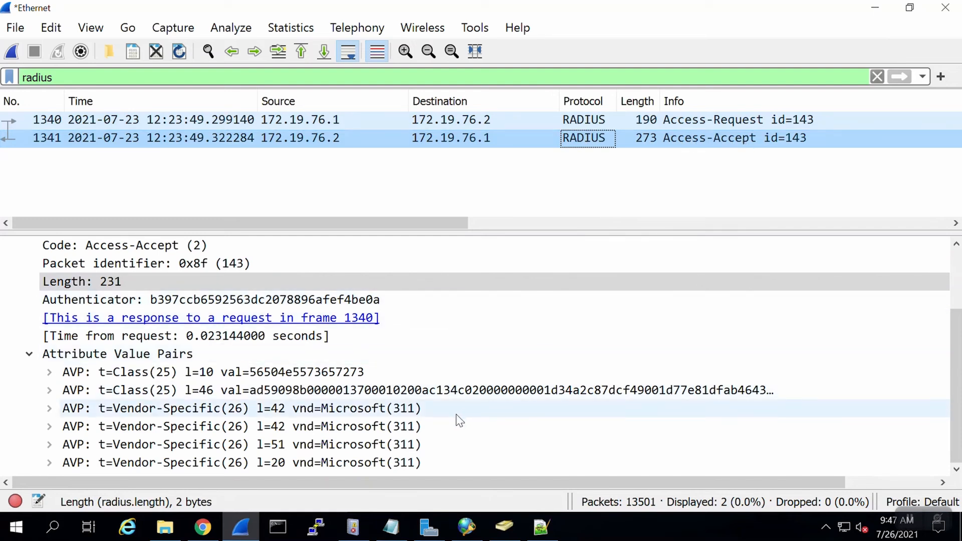
click(245, 390)
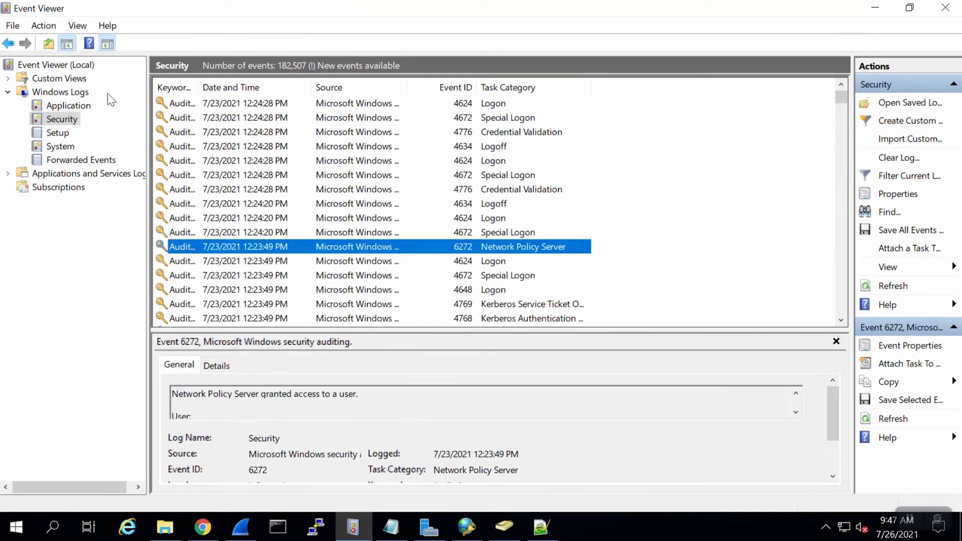
mouse_move(73, 126)
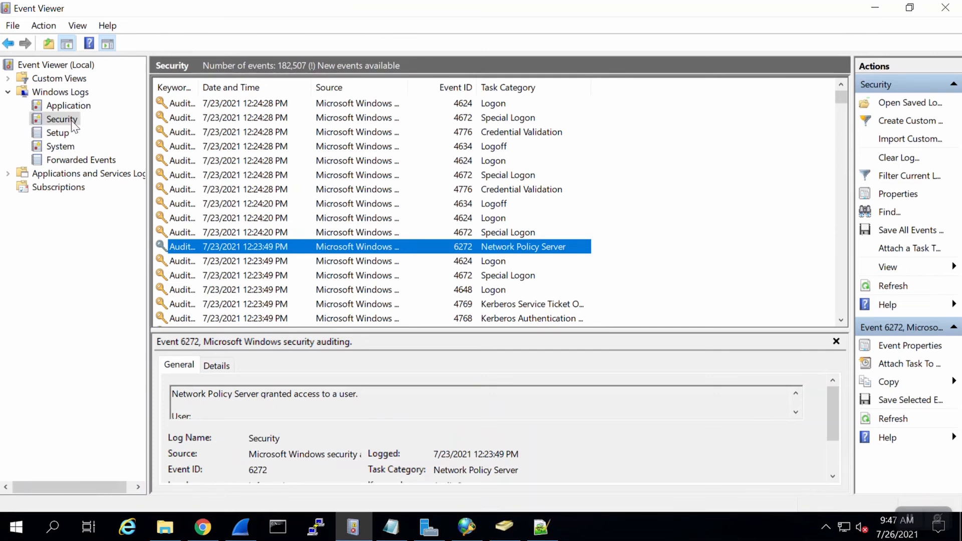
In event 6272, highlight the granted account name and the router's NAS IPv4 address
scroll(down, 3)
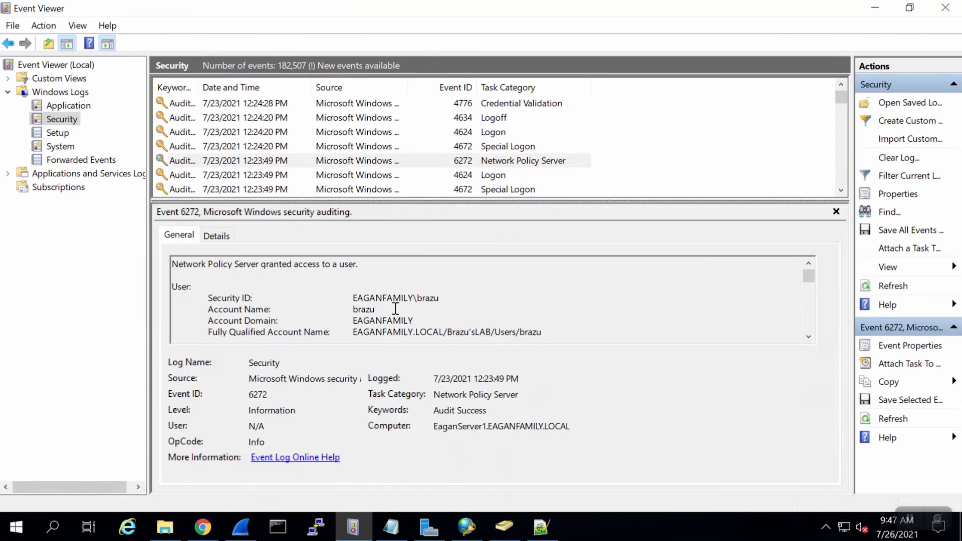
double_click(363, 309)
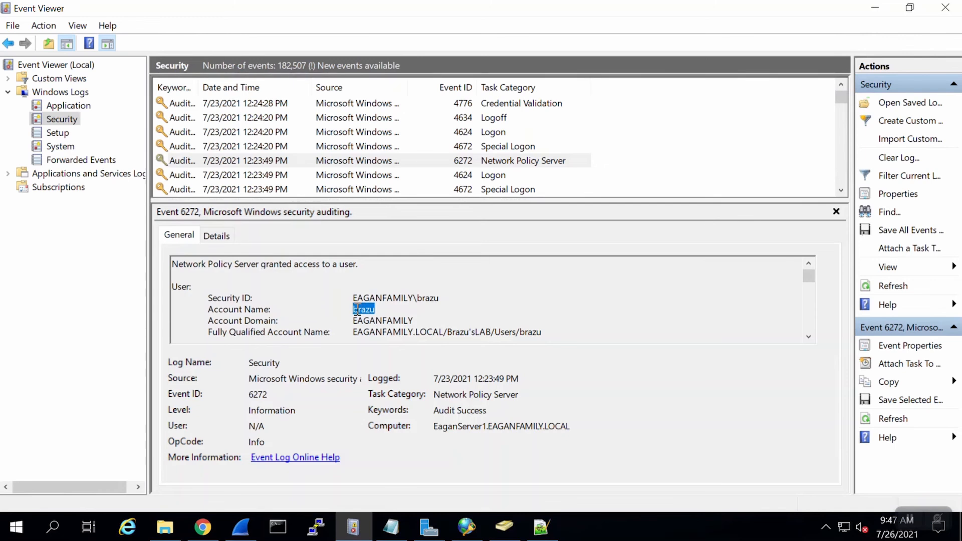
scroll(down, 3)
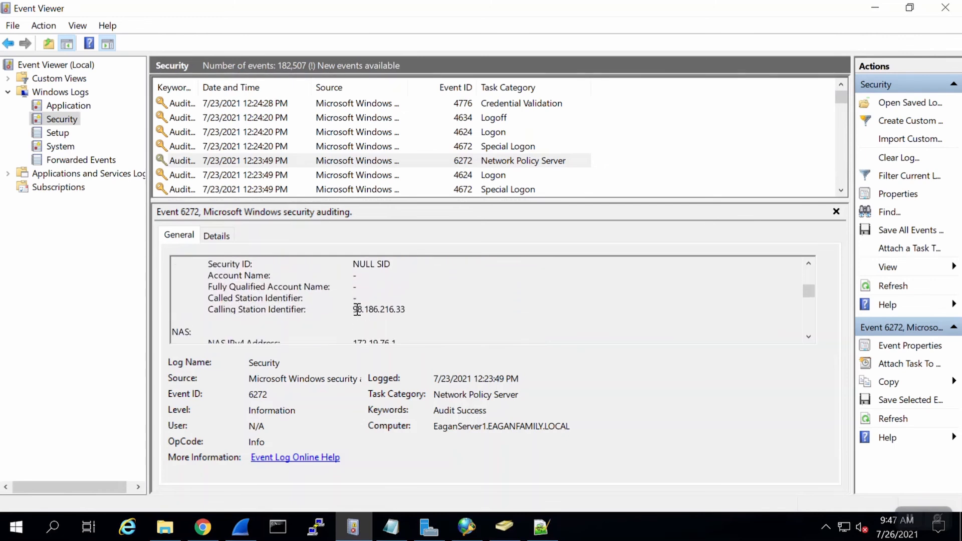
scroll(down, 3)
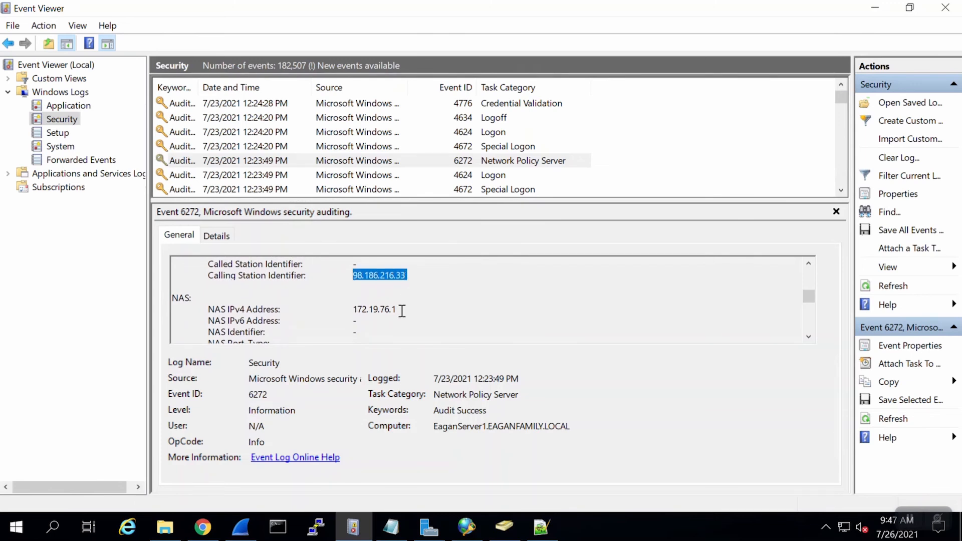
scroll(down, 3)
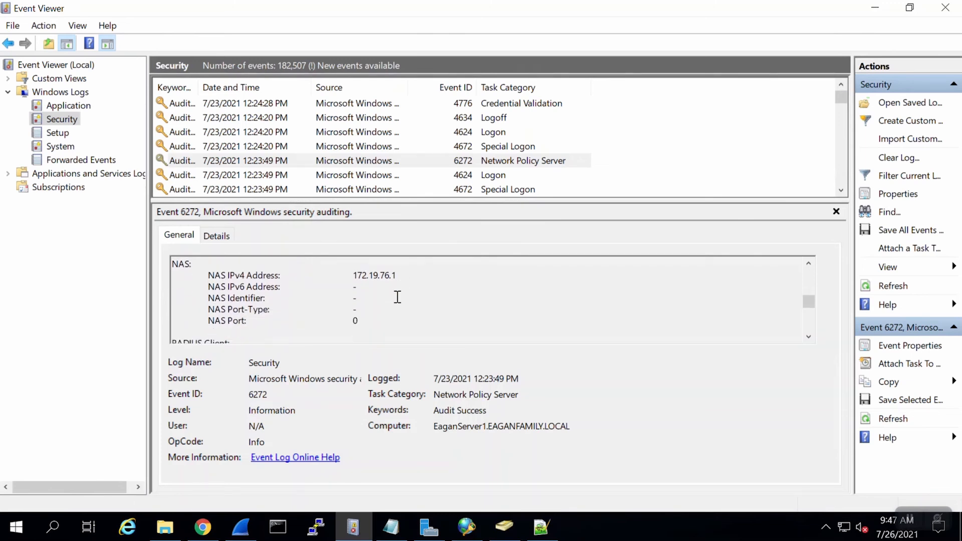
double_click(373, 275)
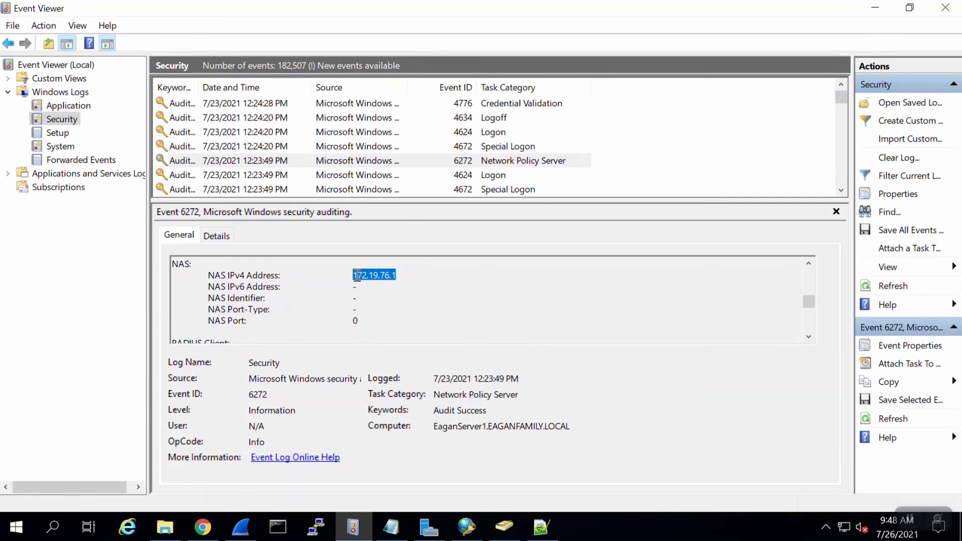
Highlight the RV340 RADIUS client name, the Allow_RV340_L2TP policy and the logging results entry
scroll(down, 3)
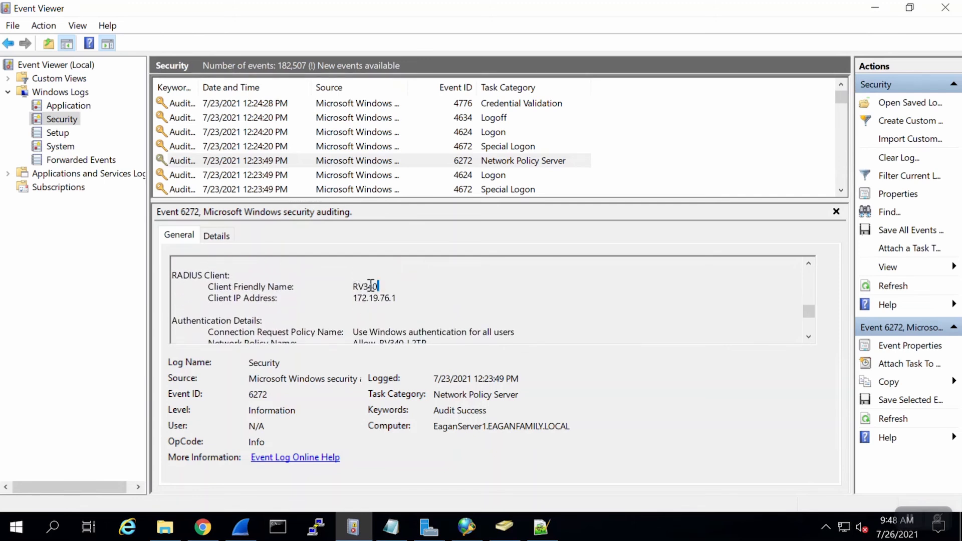
double_click(365, 286)
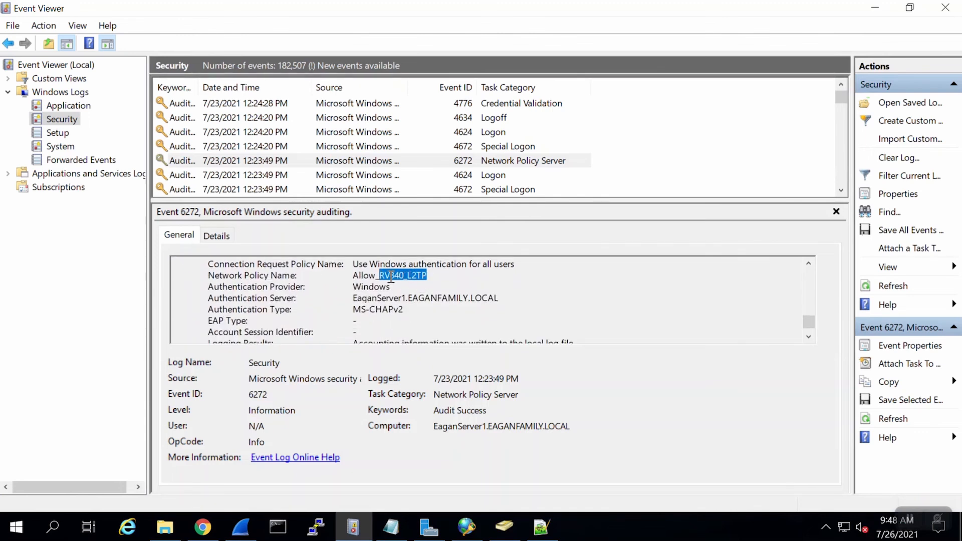
drag(393, 274, 353, 274)
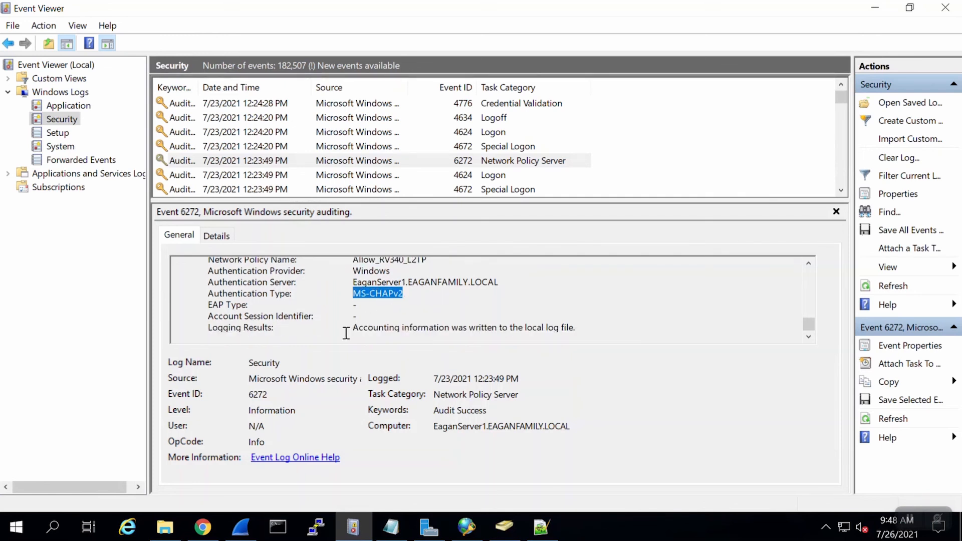
double_click(376, 327)
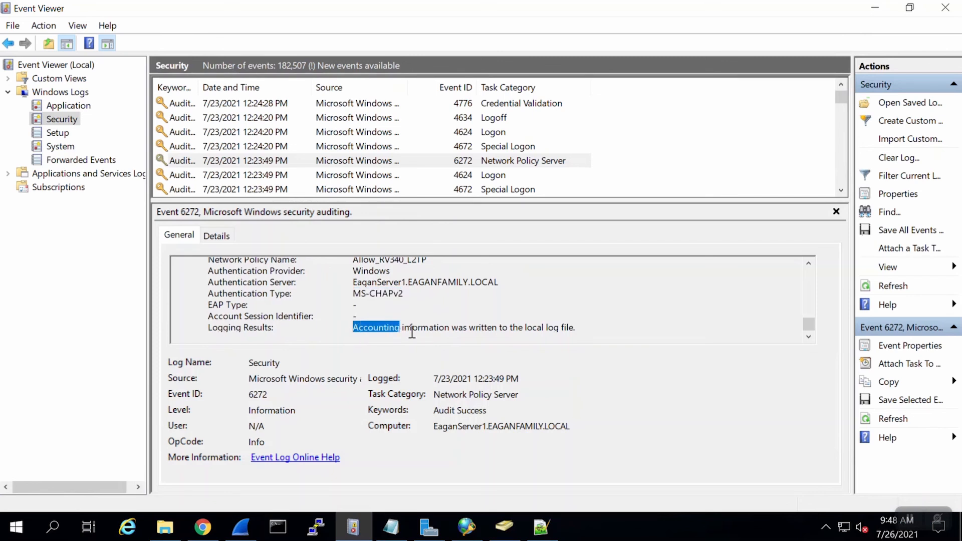